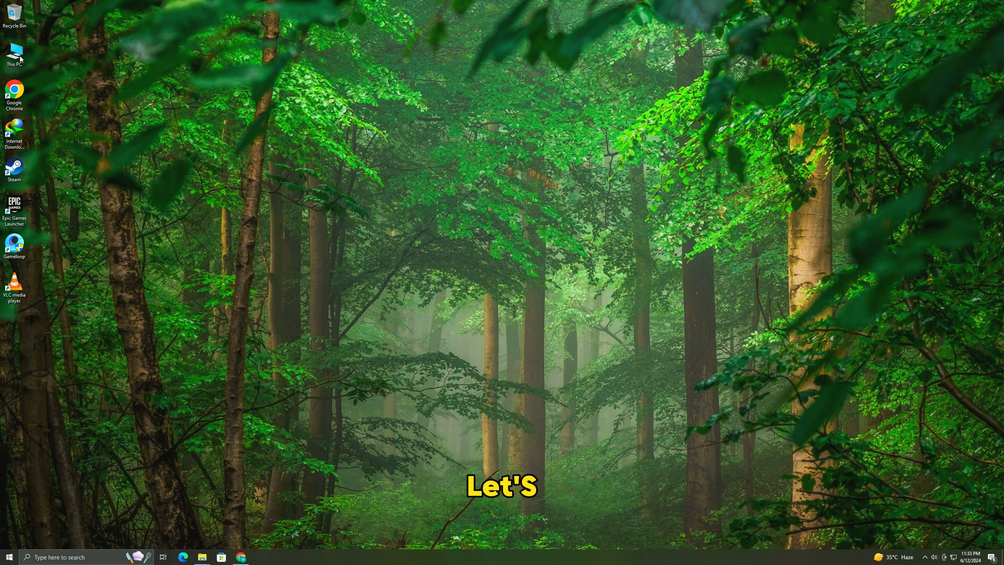
Launch Computer Management from This PC's Manage option
{"action": "right_click", "coordinate": [13, 51]}
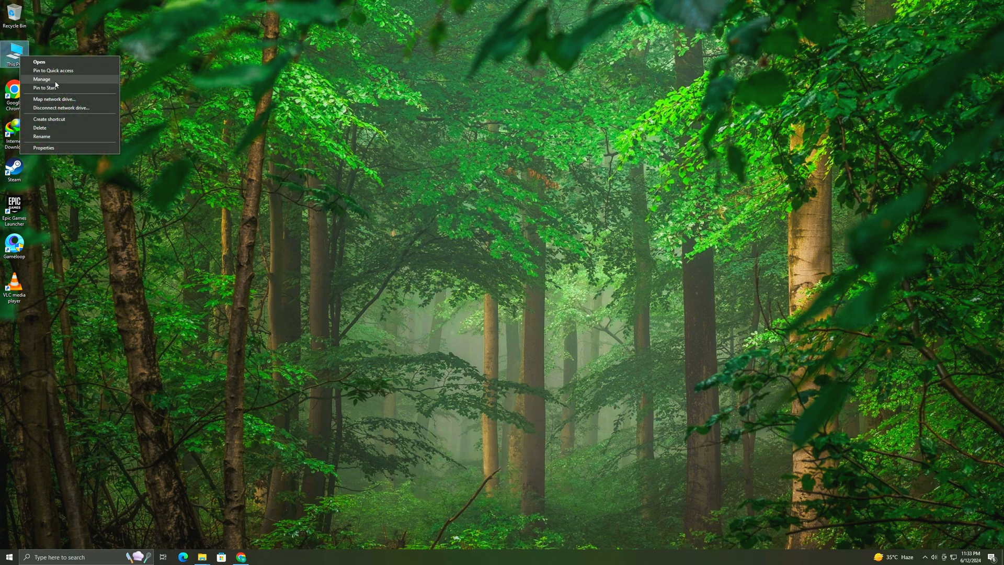
{"action": "left_click", "coordinate": [42, 78]}
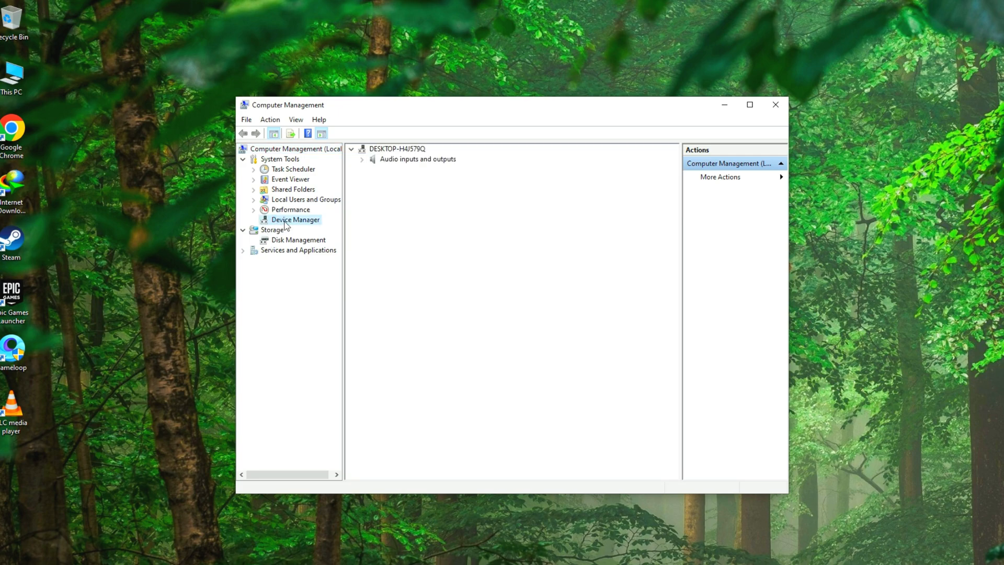
In Device Manager, disable 'Allow the computer to turn off this device' for the ASMedia USB Root Hub
{"action": "left_click", "coordinate": [295, 219]}
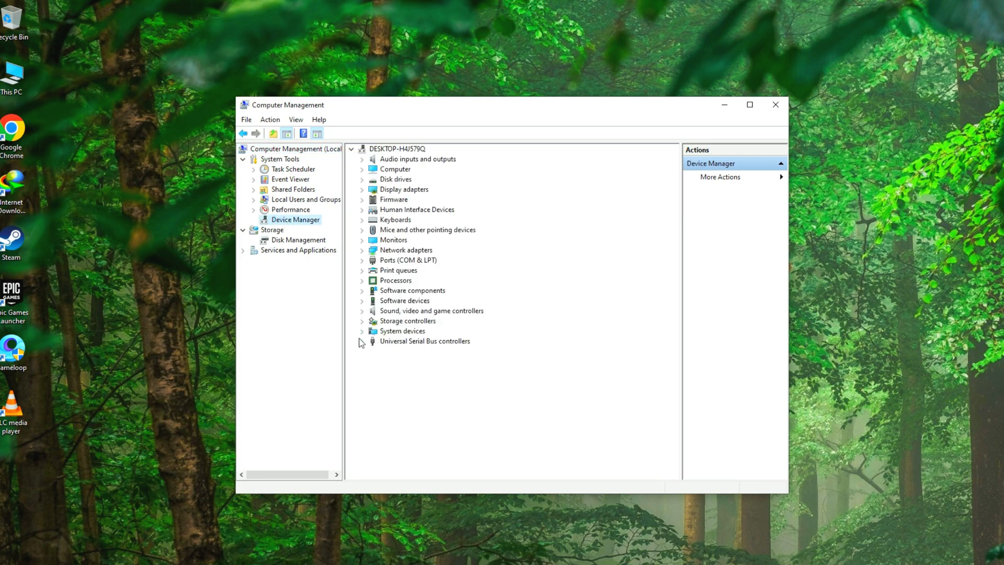
{"action": "left_click", "coordinate": [362, 341]}
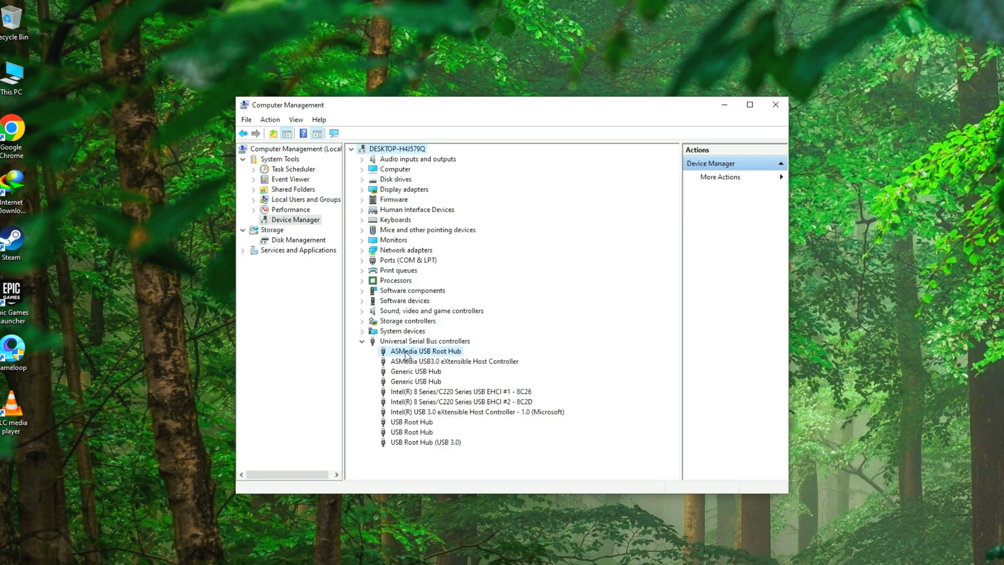
{"action": "double_click", "coordinate": [424, 351]}
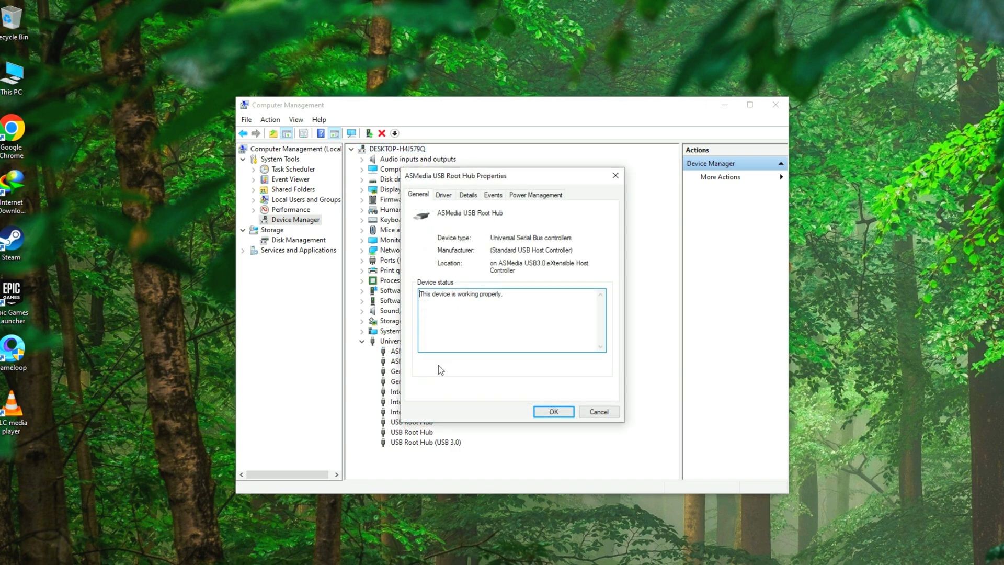
{"action": "left_click", "coordinate": [535, 195]}
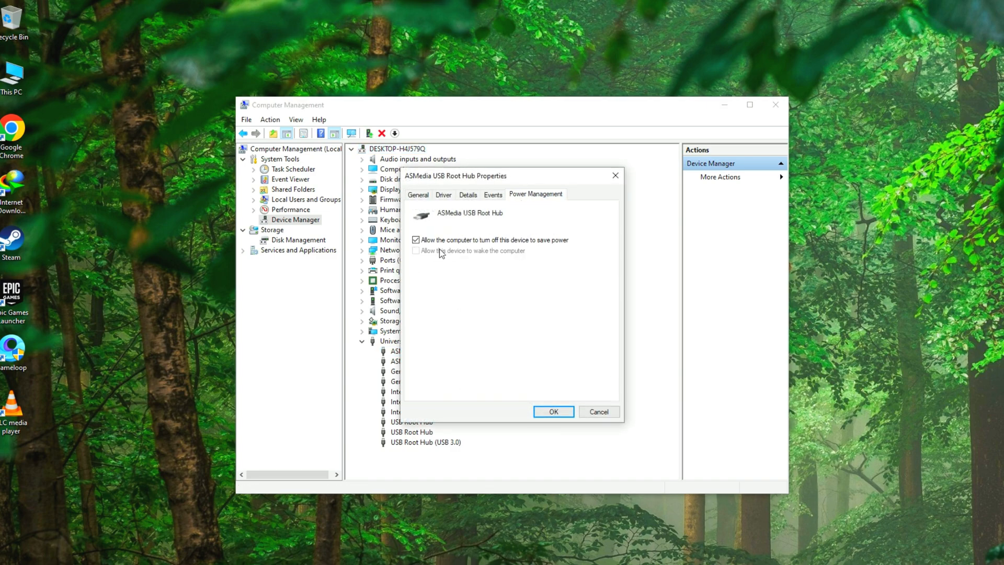
{"action": "left_click", "coordinate": [415, 240]}
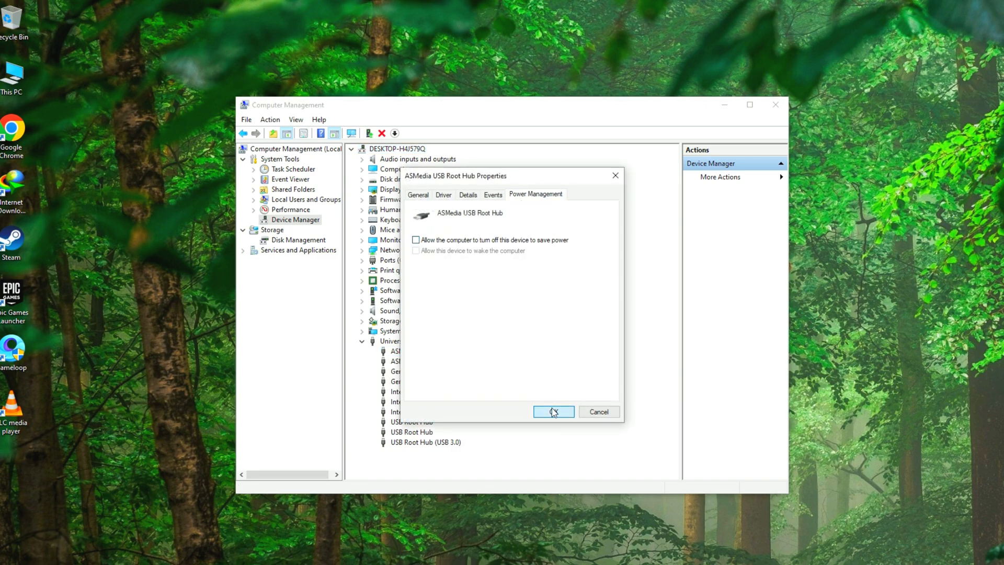
{"action": "left_click", "coordinate": [552, 412]}
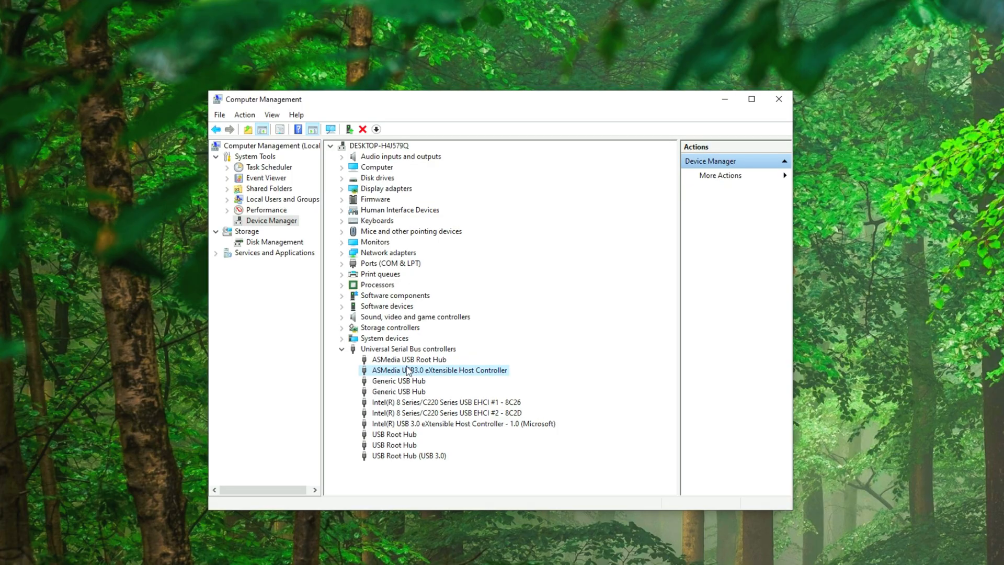
Disable the same power-saving option for both Generic USB Hubs
{"action": "right_click", "coordinate": [398, 380]}
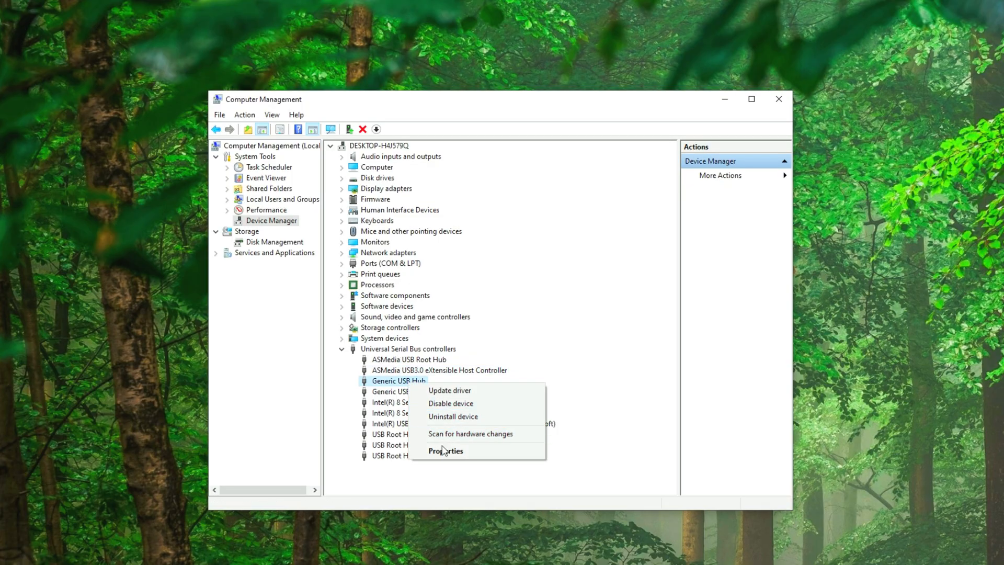
{"action": "left_click", "coordinate": [446, 450]}
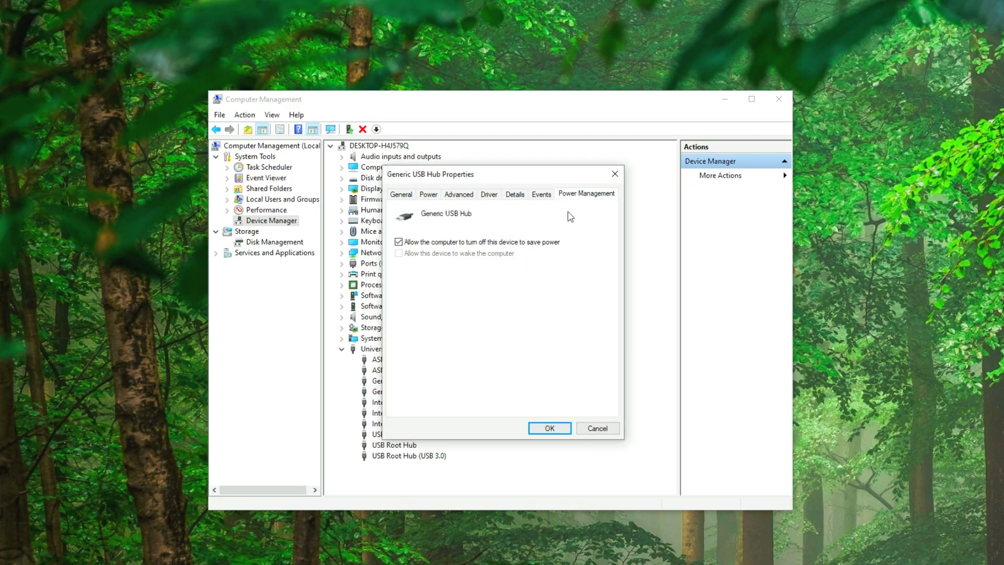
{"action": "left_click", "coordinate": [398, 242]}
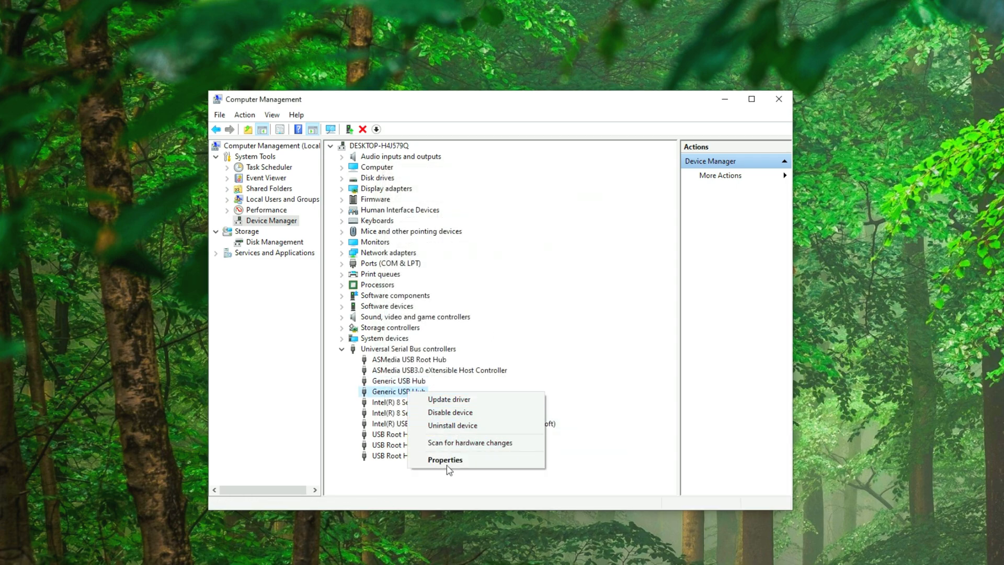
{"action": "left_click", "coordinate": [444, 460]}
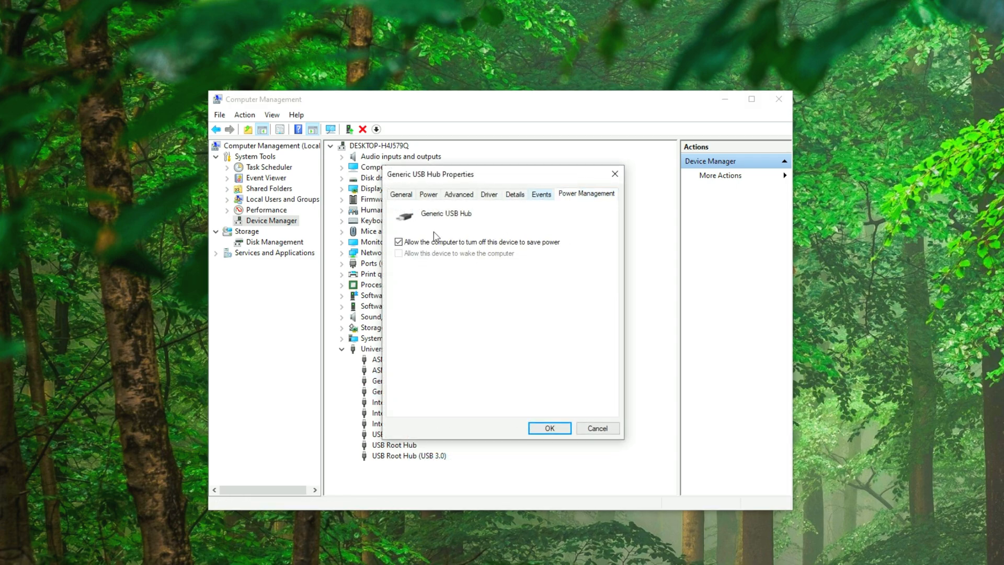
{"action": "left_click", "coordinate": [548, 427]}
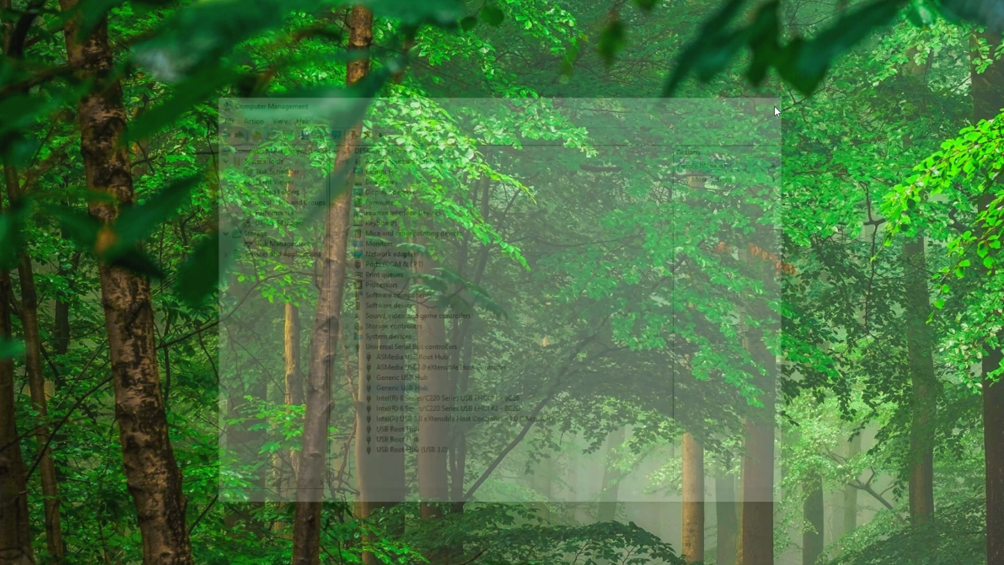
Reach Mouse under Settings > Devices and bring up Additional mouse options
{"action": "left_click", "coordinate": [8, 556]}
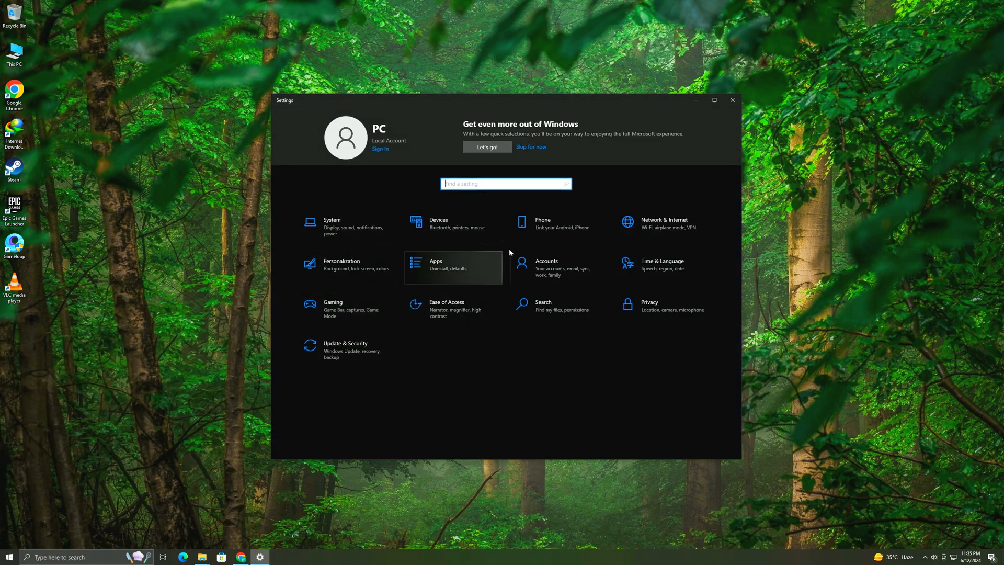
{"action": "left_click", "coordinate": [438, 223]}
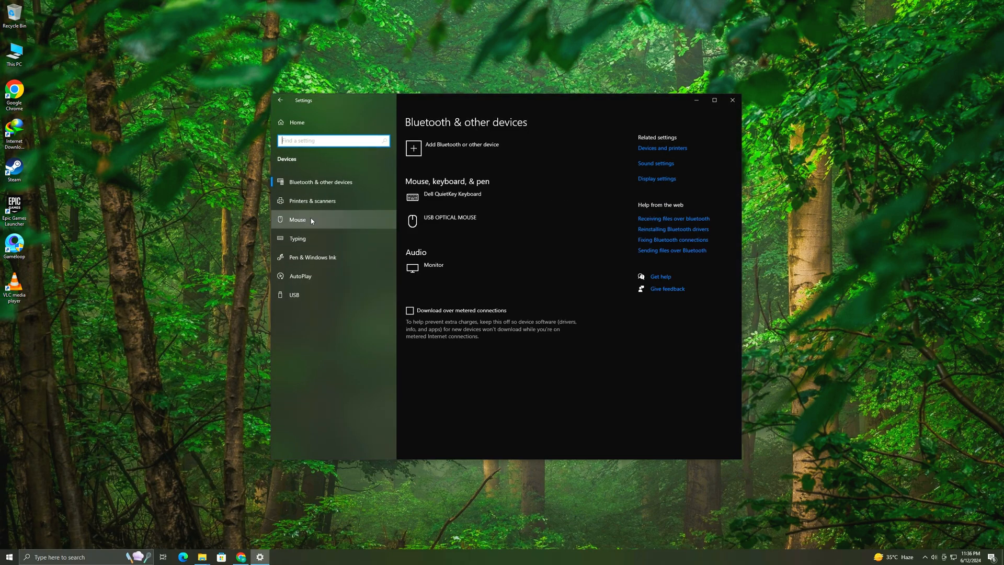
{"action": "left_click", "coordinate": [295, 220]}
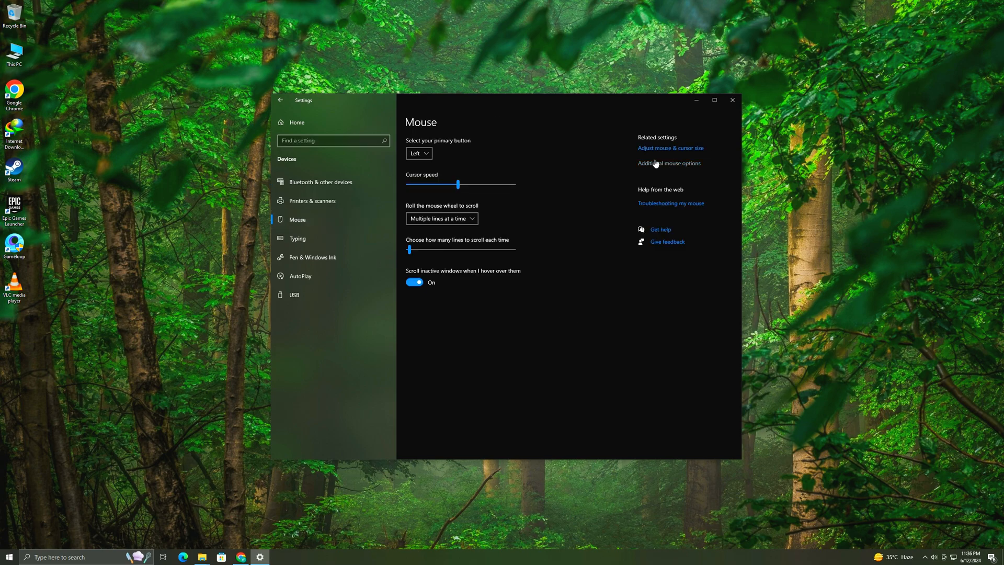
{"action": "left_click", "coordinate": [669, 163]}
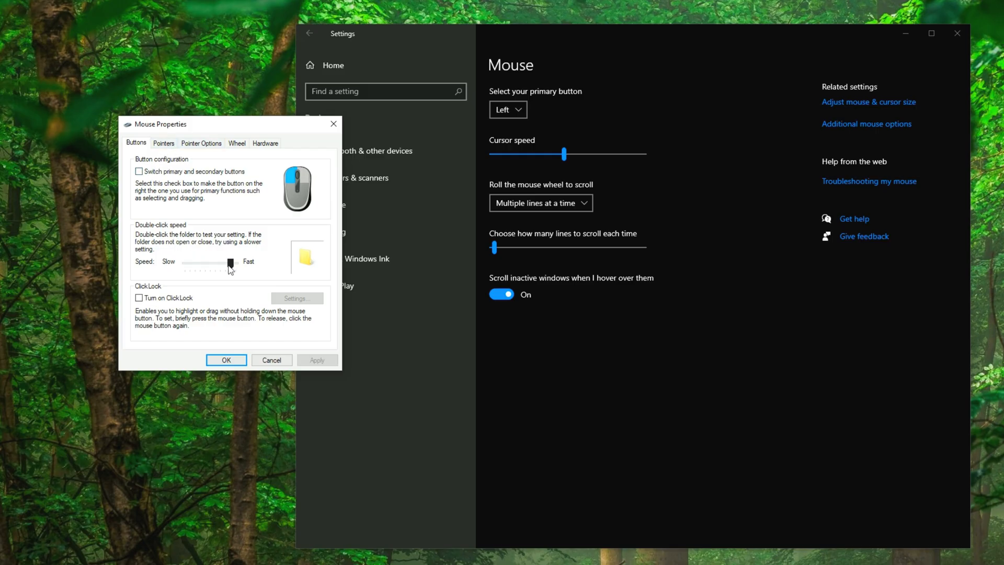
Nudge double-click speed faster, untick Enhance pointer precision and apply with OK
{"action": "left_click_drag", "start_coordinate": [222, 264], "coordinate": [230, 263]}
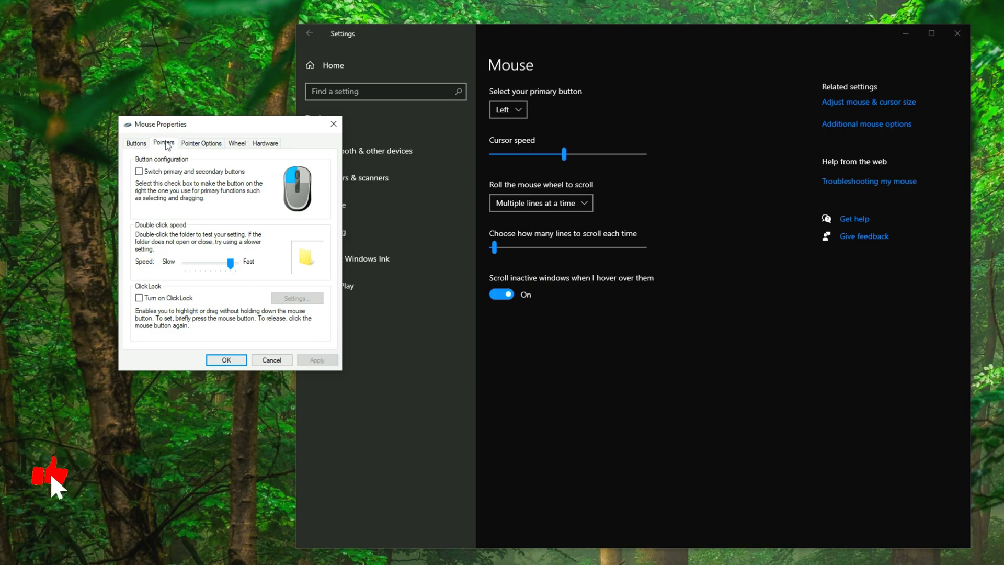
{"action": "left_click", "coordinate": [201, 143]}
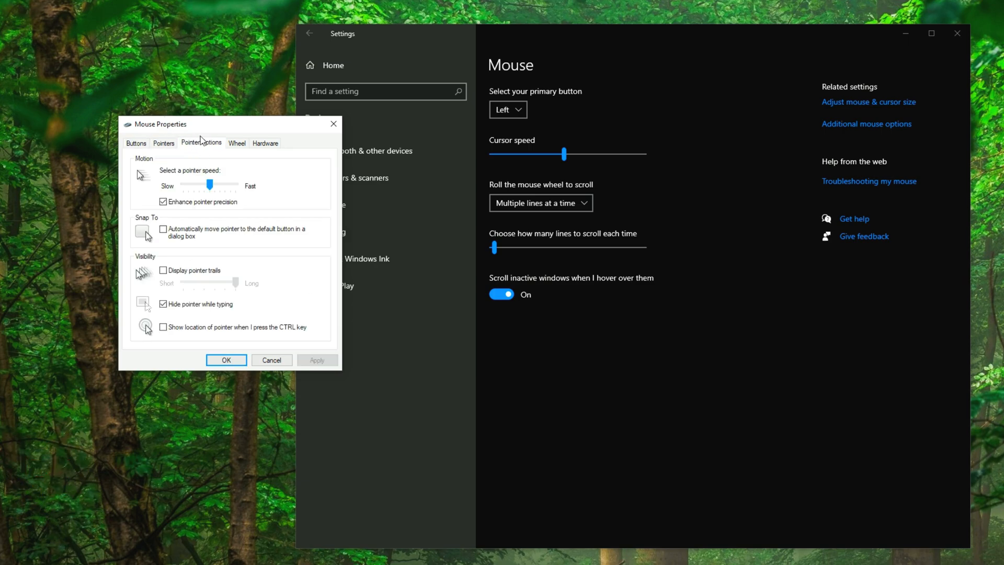
{"action": "left_click", "coordinate": [163, 201]}
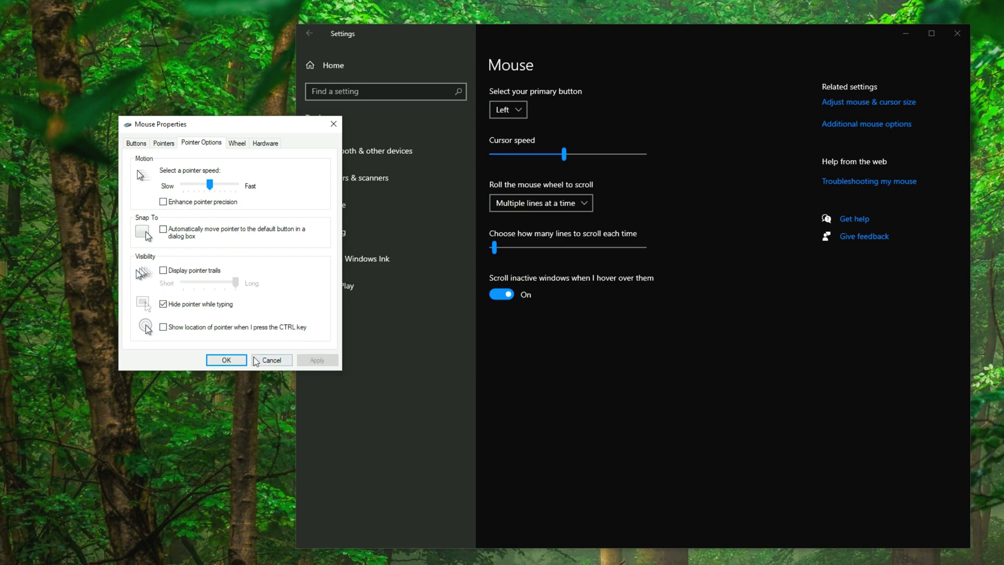
{"action": "left_click", "coordinate": [226, 359]}
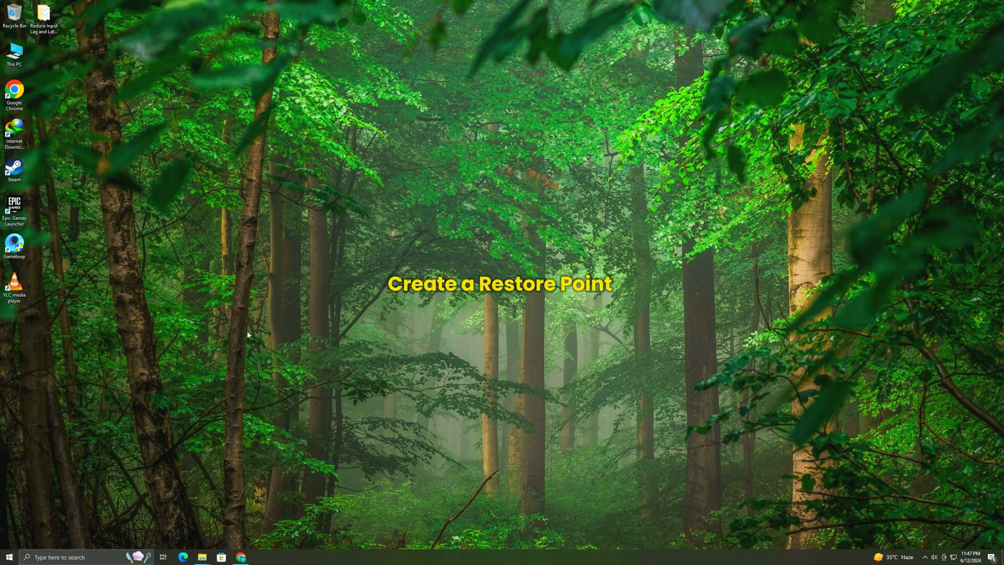
Search 'restore' and launch Create a restore point into System Protection
{"action": "left_click", "coordinate": [9, 557]}
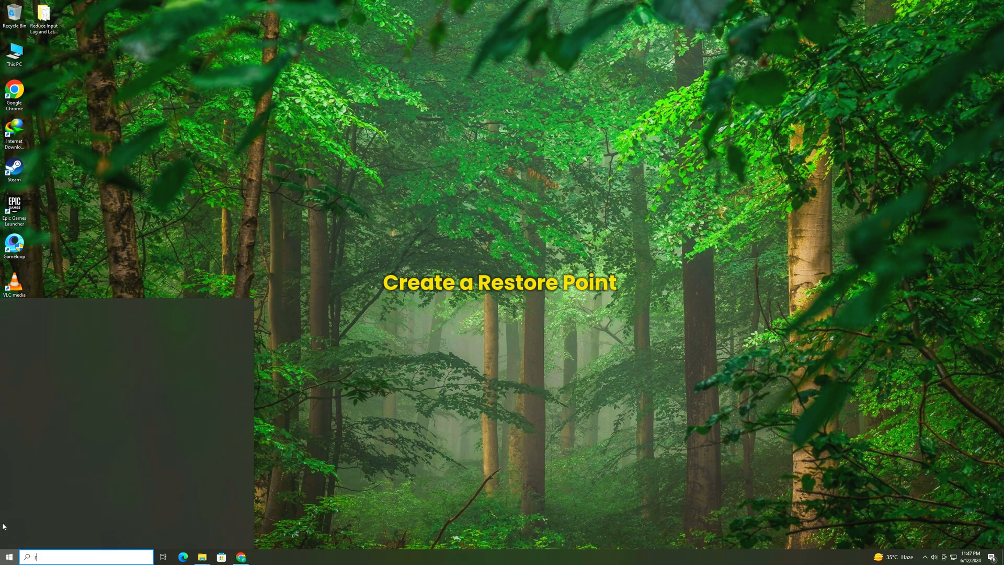
{"action": "type", "text": "restore"}
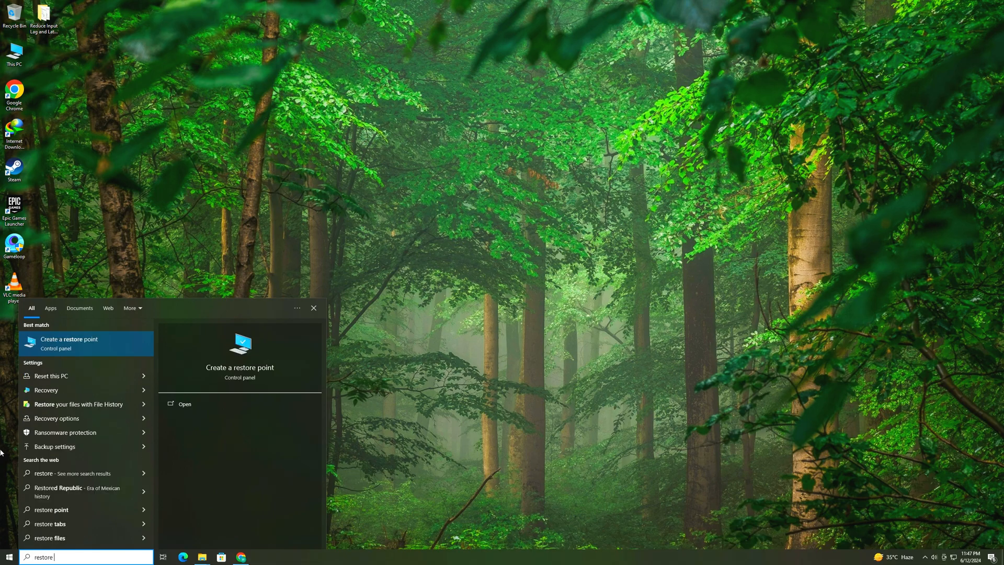
{"action": "left_click", "coordinate": [69, 343]}
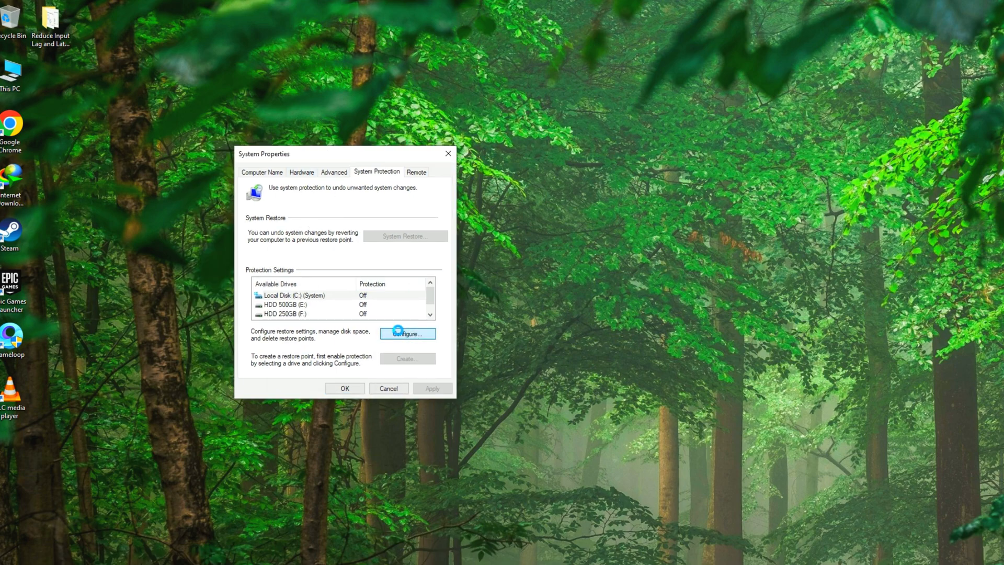
Turn on system protection for Local Disk C
{"action": "left_click", "coordinate": [407, 333]}
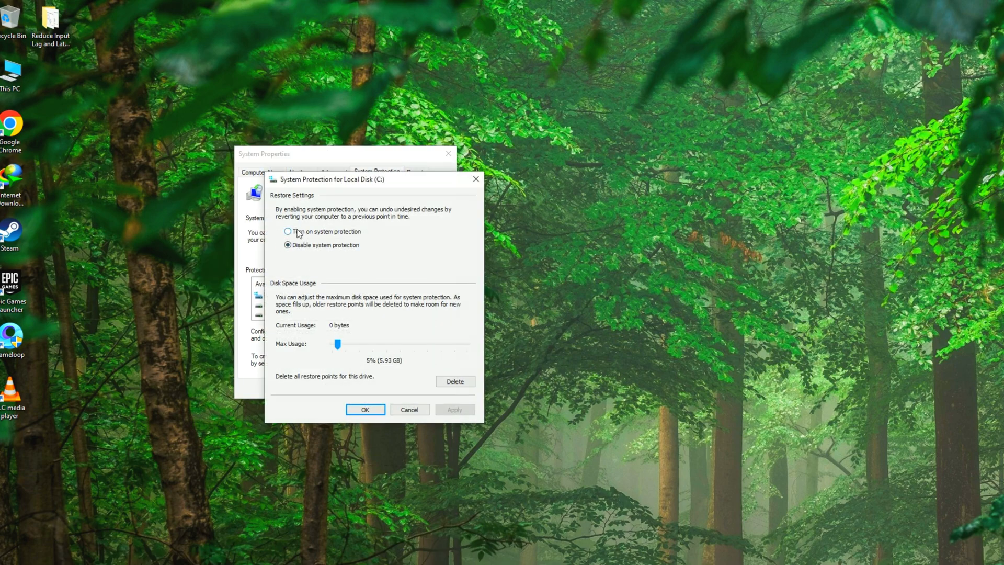
{"action": "left_click", "coordinate": [287, 231]}
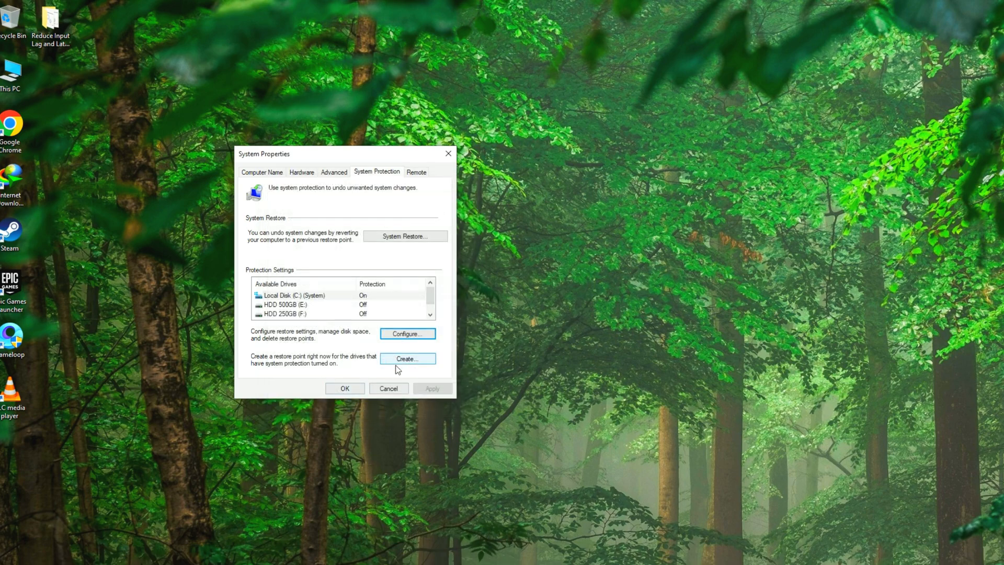
Create a restore point named 'before' and dismiss the success message
{"action": "left_click", "coordinate": [407, 357]}
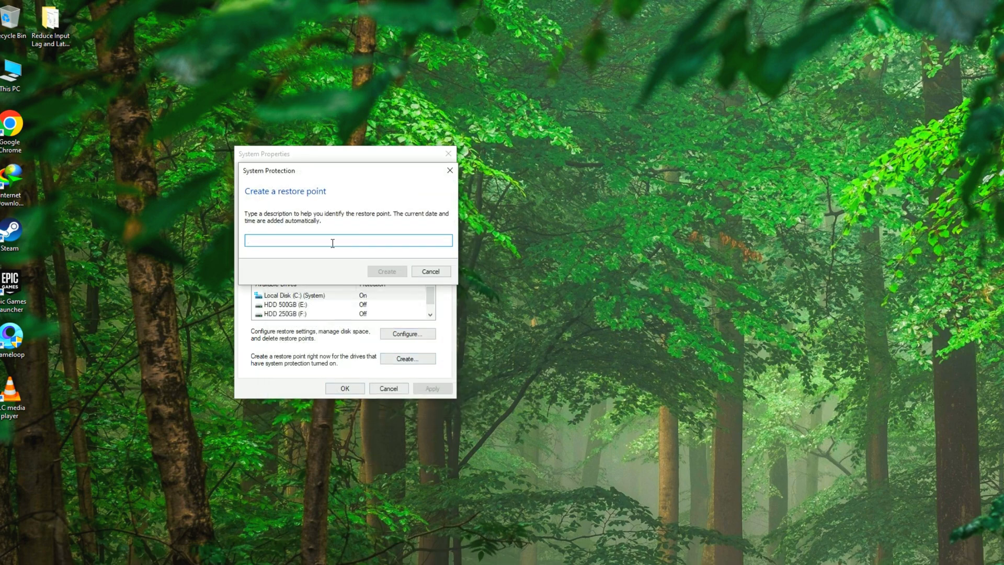
{"action": "type", "text": "b"}
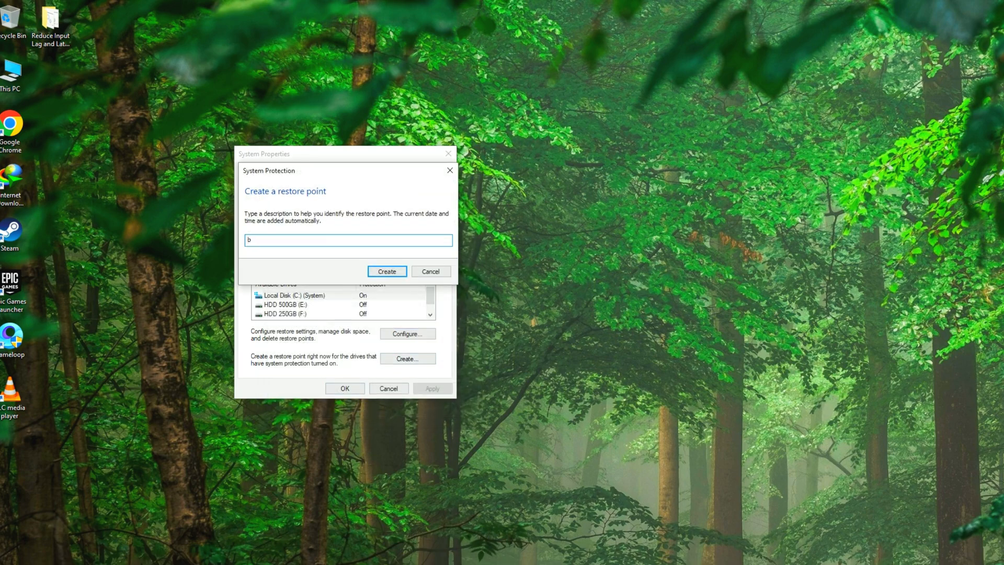
{"action": "type", "text": "efore"}
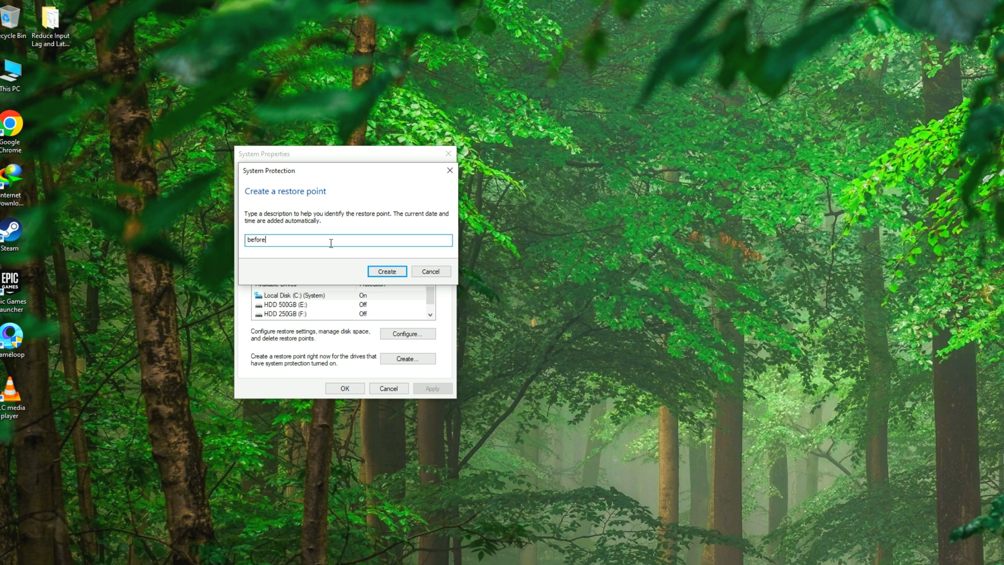
{"action": "left_click", "coordinate": [387, 270]}
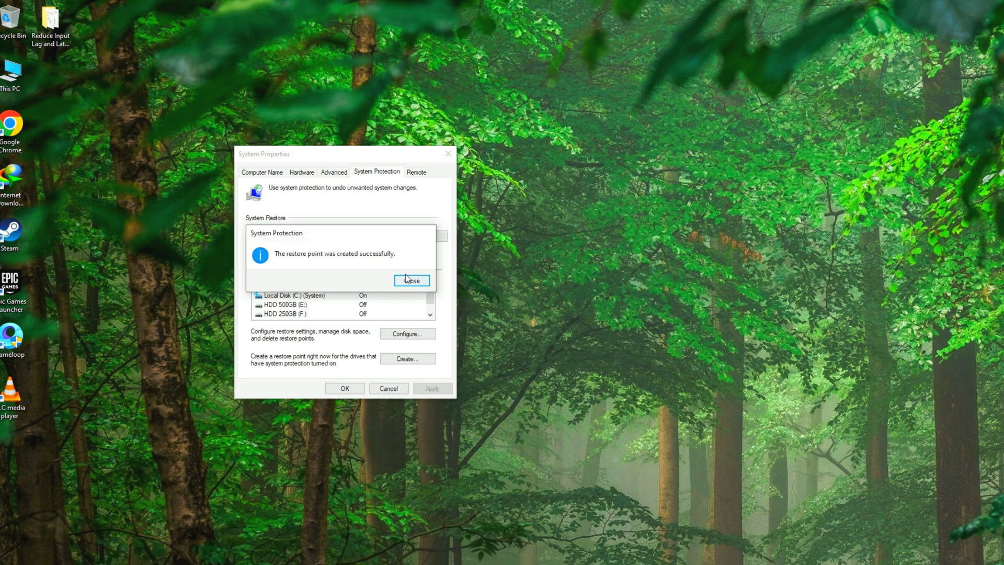
{"action": "left_click", "coordinate": [412, 280]}
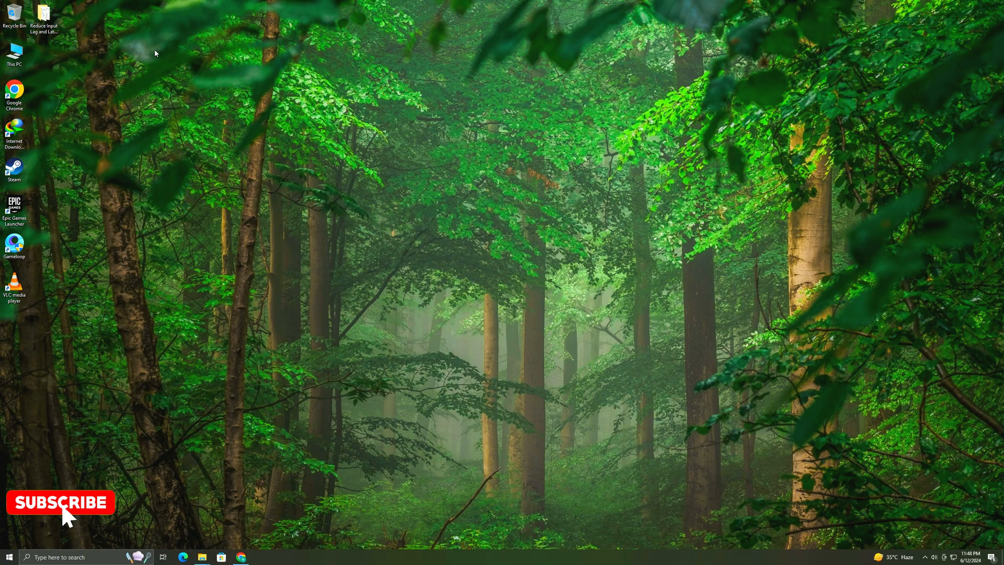
From the latency PACK folder, merge DisableEnergyEstimation into the registry
{"action": "double_click", "coordinate": [44, 13]}
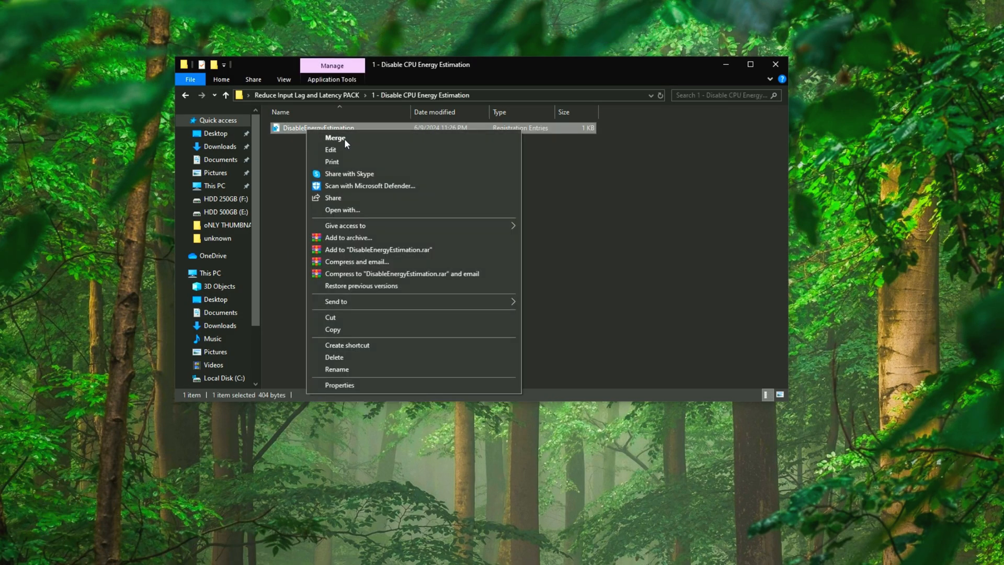
{"action": "left_click", "coordinate": [334, 137]}
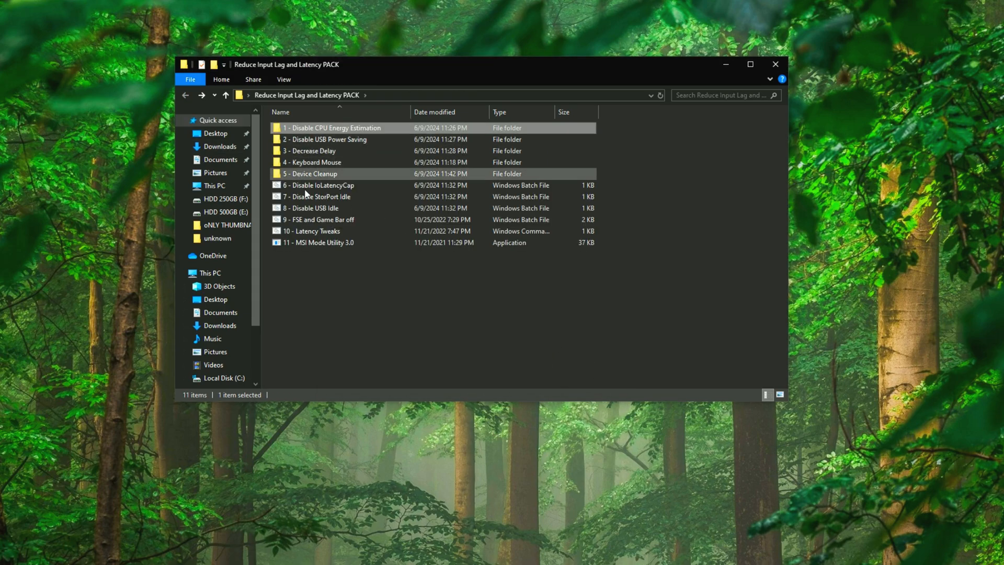
In folder 2, merge the Disable USB Power Saving registry file and confirm
{"action": "double_click", "coordinate": [324, 139]}
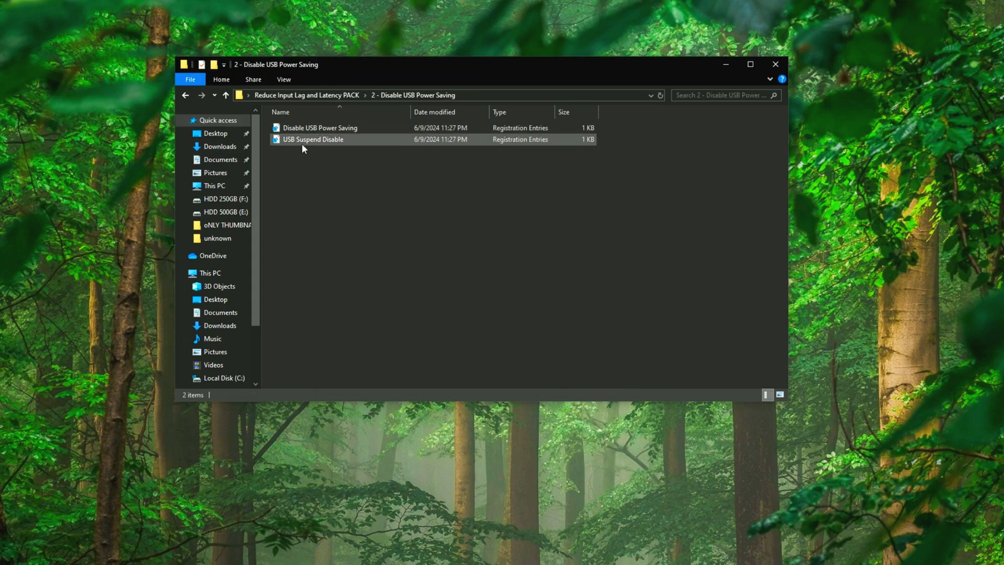
{"action": "double_click", "coordinate": [320, 128]}
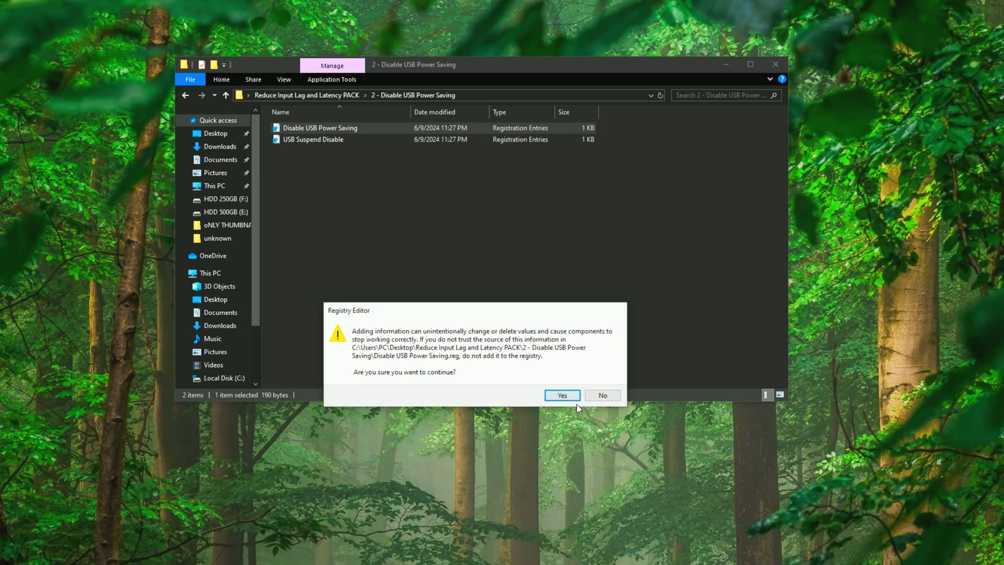
{"action": "left_click", "coordinate": [560, 394]}
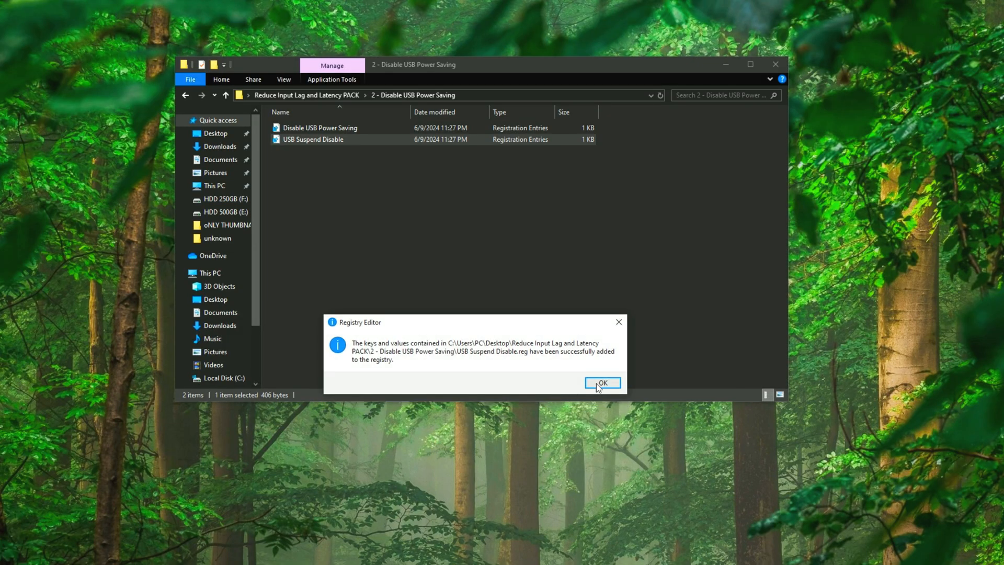
{"action": "left_click", "coordinate": [603, 383]}
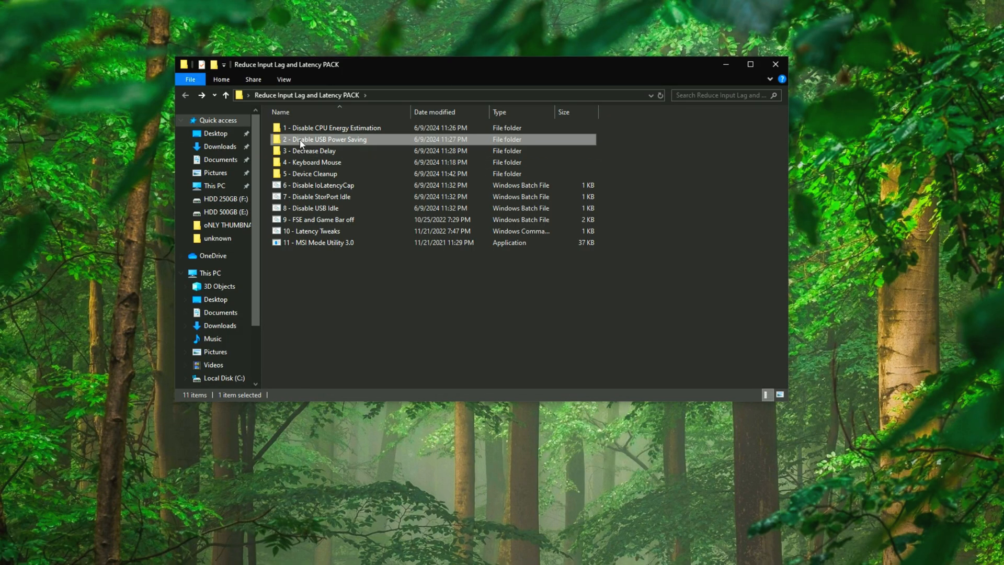
In folder 3, merge Decrease Delay and run the Remove Power Saving Features batch file
{"action": "double_click", "coordinate": [310, 151]}
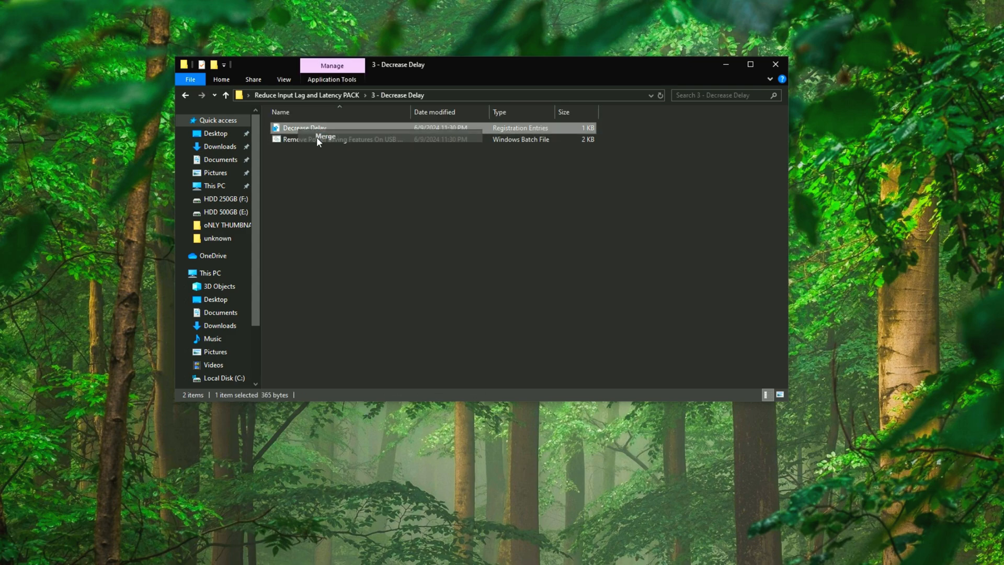
{"action": "double_click", "coordinate": [304, 127]}
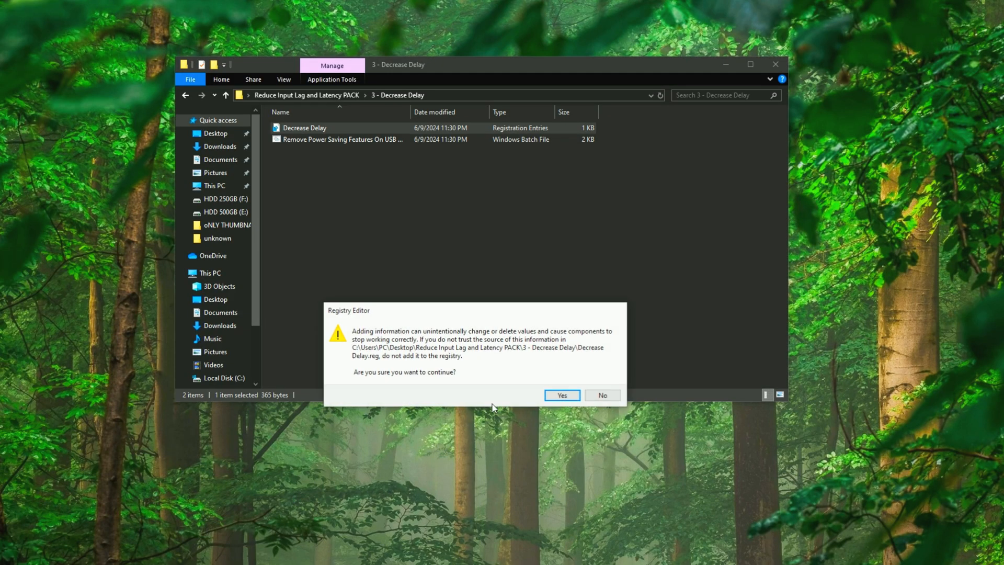
{"action": "left_click", "coordinate": [561, 395]}
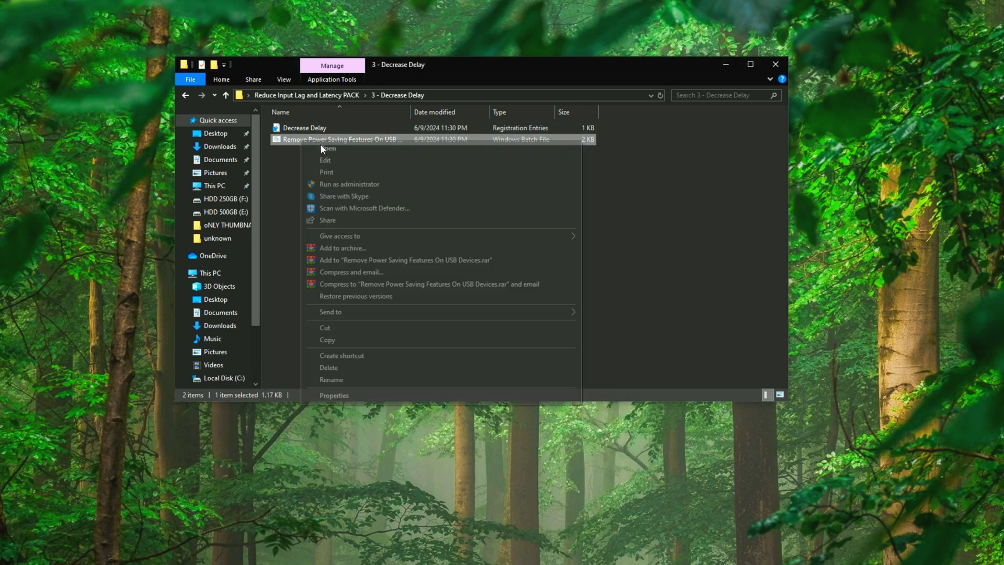
{"action": "left_click", "coordinate": [350, 184]}
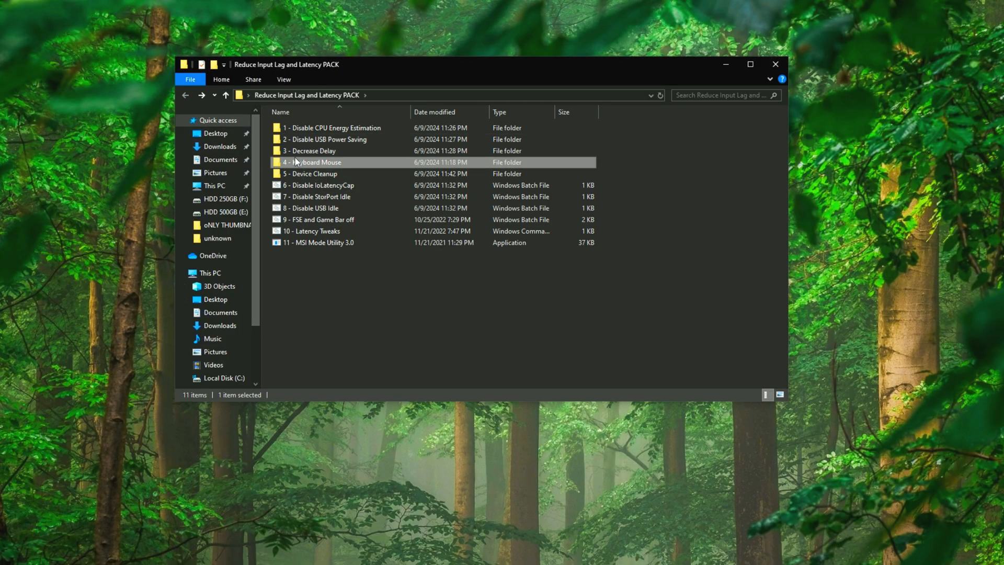
In 4 - Keyboard Mouse > 10decimal, merge KBDQS 10 and MDQS 10, then return to the PACK folder
{"action": "double_click", "coordinate": [316, 162]}
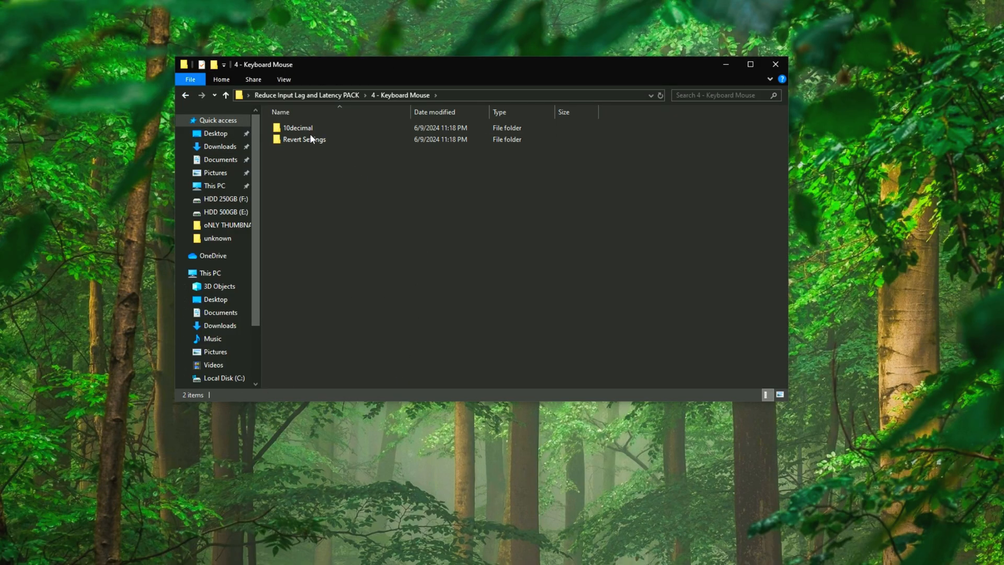
{"action": "double_click", "coordinate": [298, 127]}
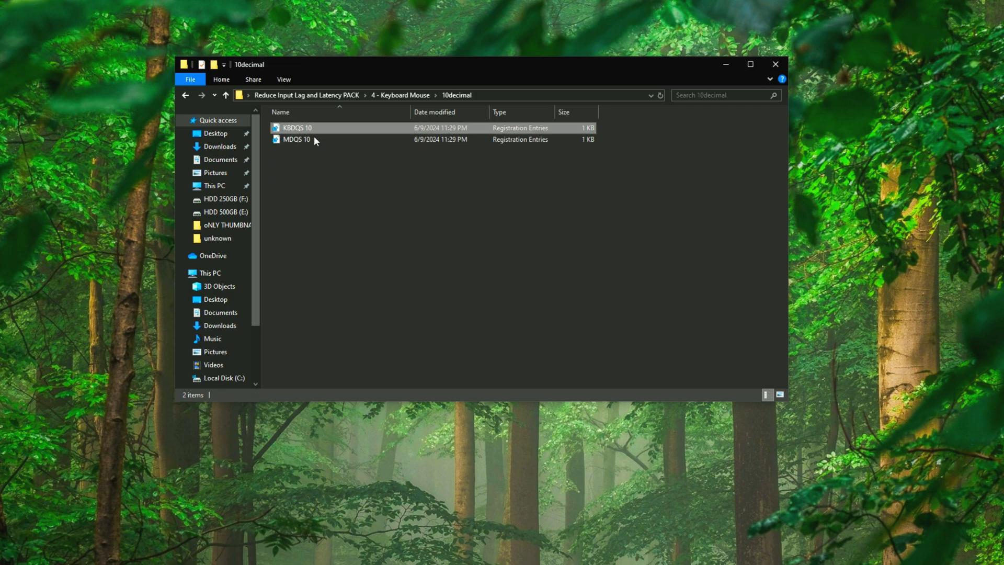
{"action": "double_click", "coordinate": [296, 127]}
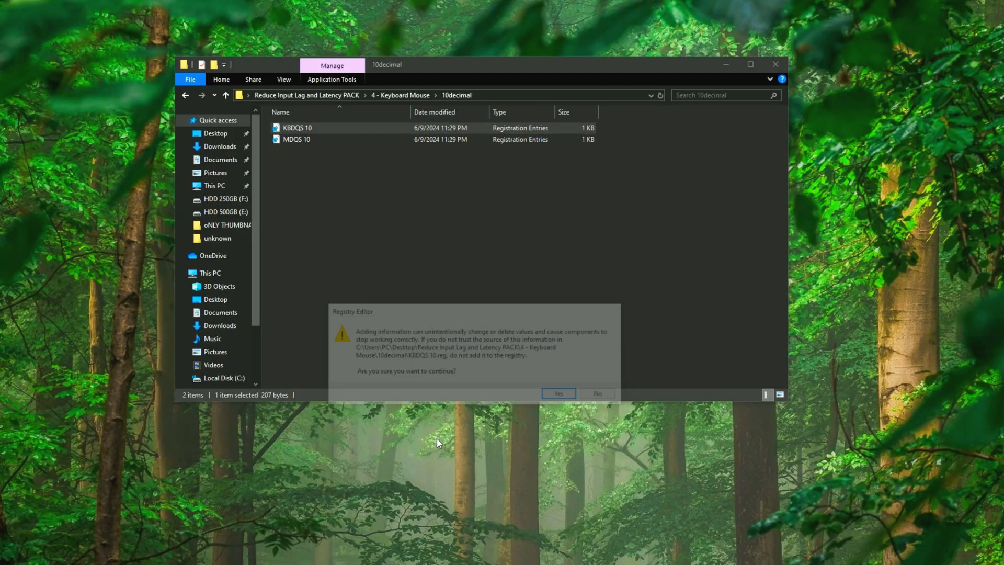
{"action": "left_click", "coordinate": [556, 393]}
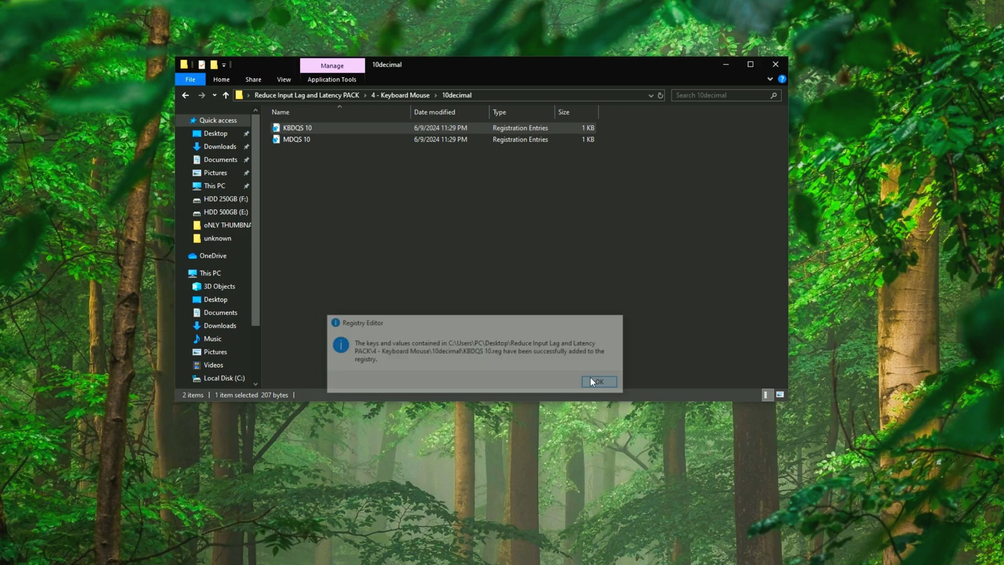
{"action": "left_click", "coordinate": [597, 381]}
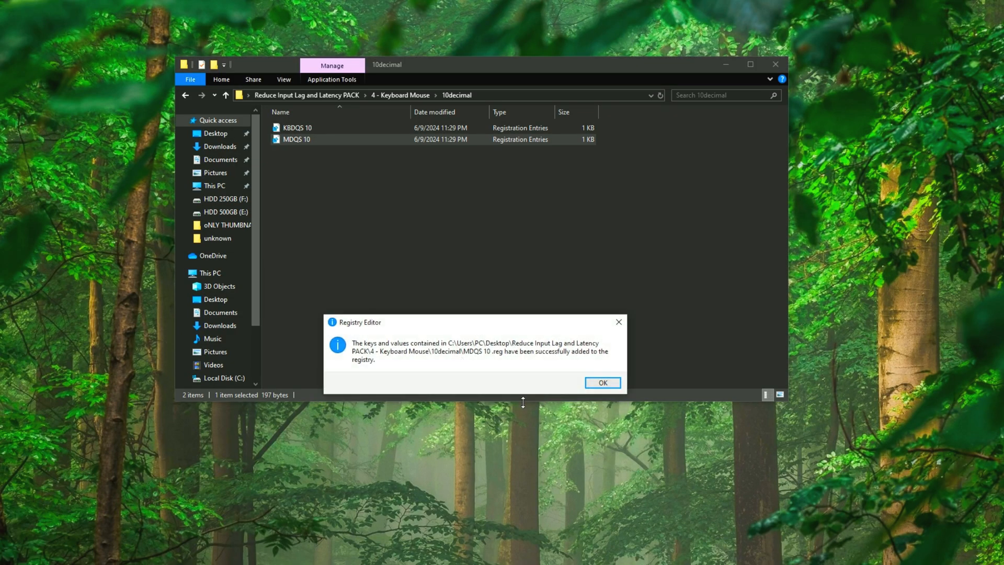
{"action": "left_click", "coordinate": [602, 382]}
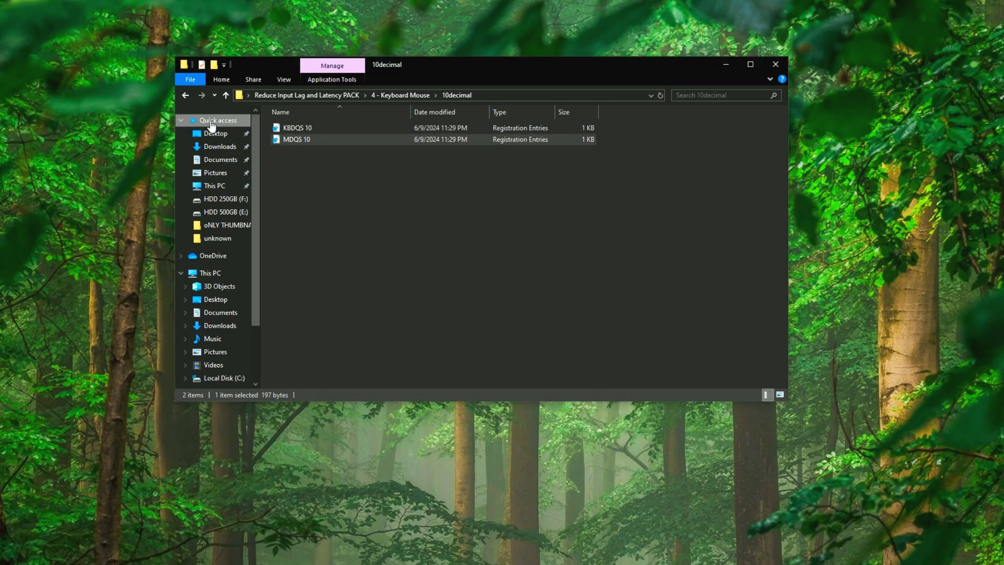
{"action": "left_click", "coordinate": [225, 95]}
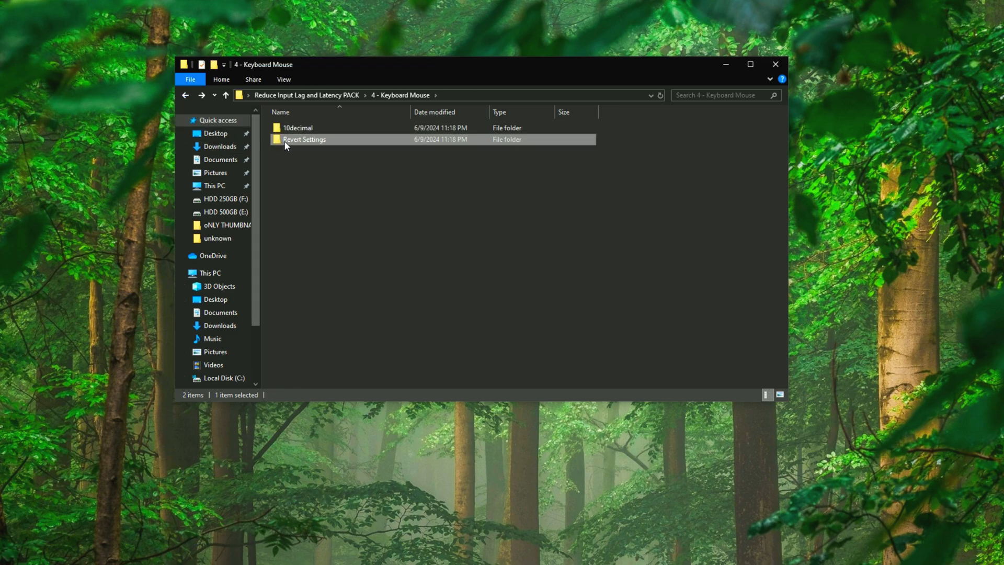
{"action": "left_click", "coordinate": [185, 95]}
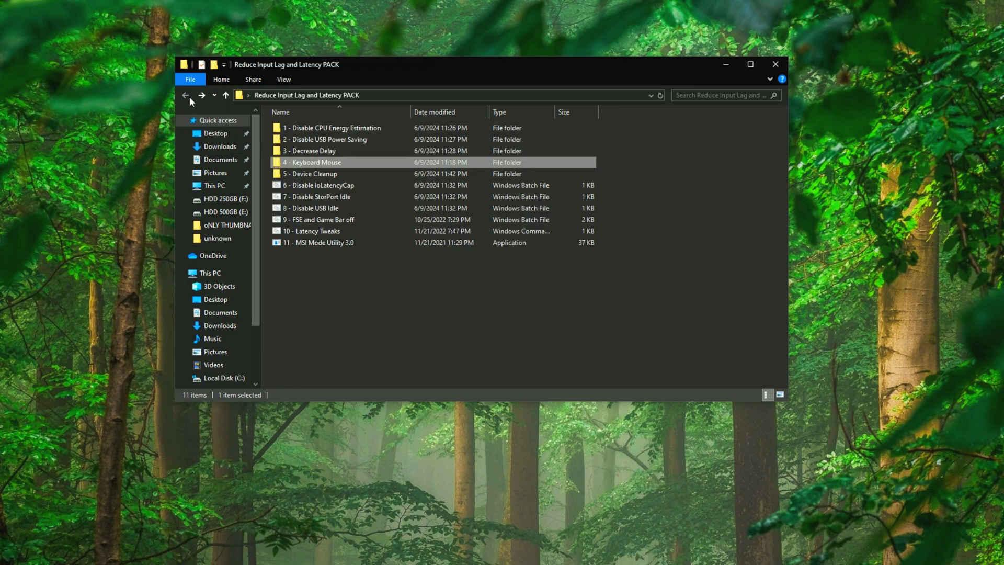
Run DeviceCleanup.exe from 5 - Device Cleanup > x64
{"action": "left_click", "coordinate": [311, 174]}
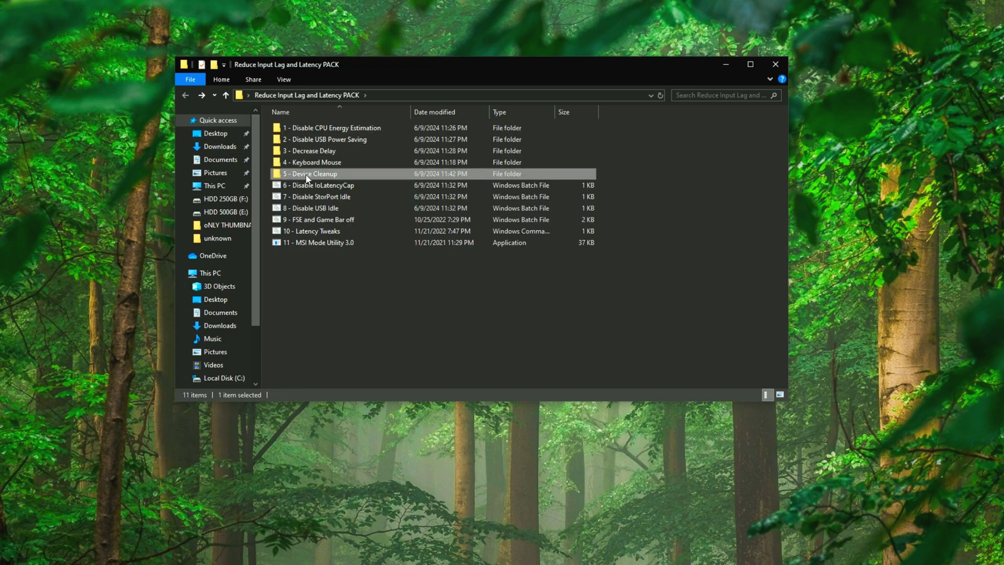
{"action": "double_click", "coordinate": [310, 174]}
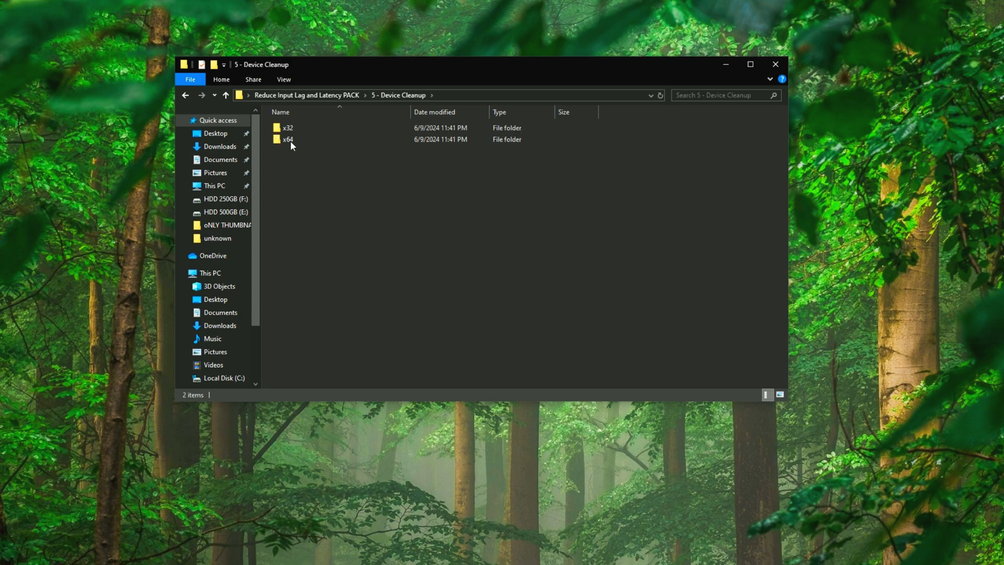
{"action": "double_click", "coordinate": [286, 139]}
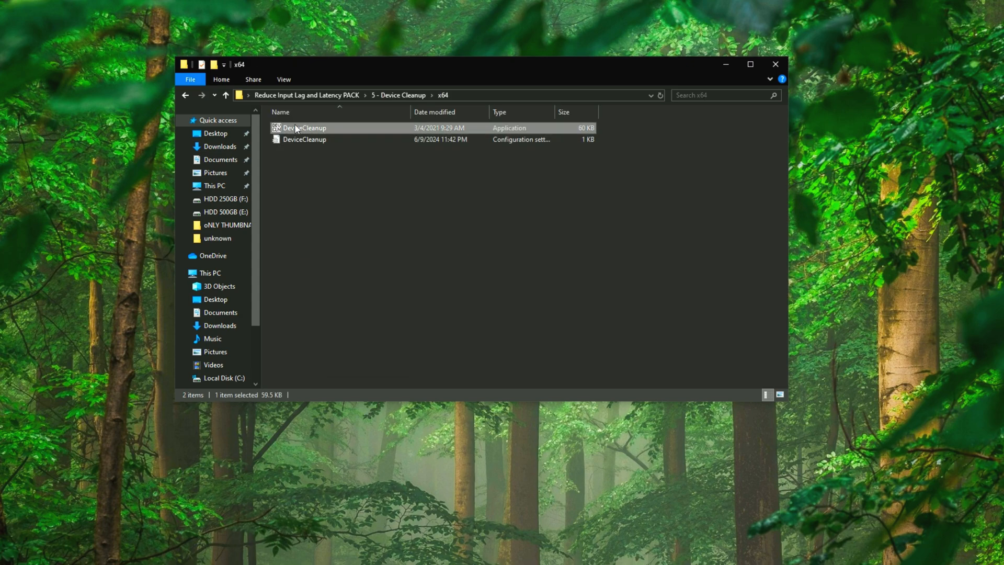
{"action": "double_click", "coordinate": [301, 128]}
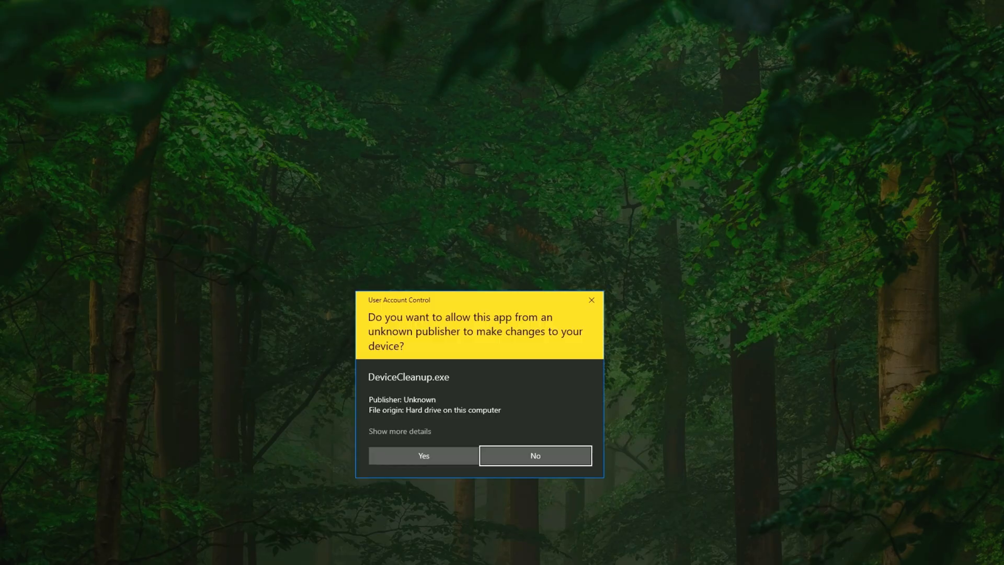
Allow the tool, select and remove all non-present devices, then close Device Cleanup Tool
{"action": "left_click", "coordinate": [423, 455]}
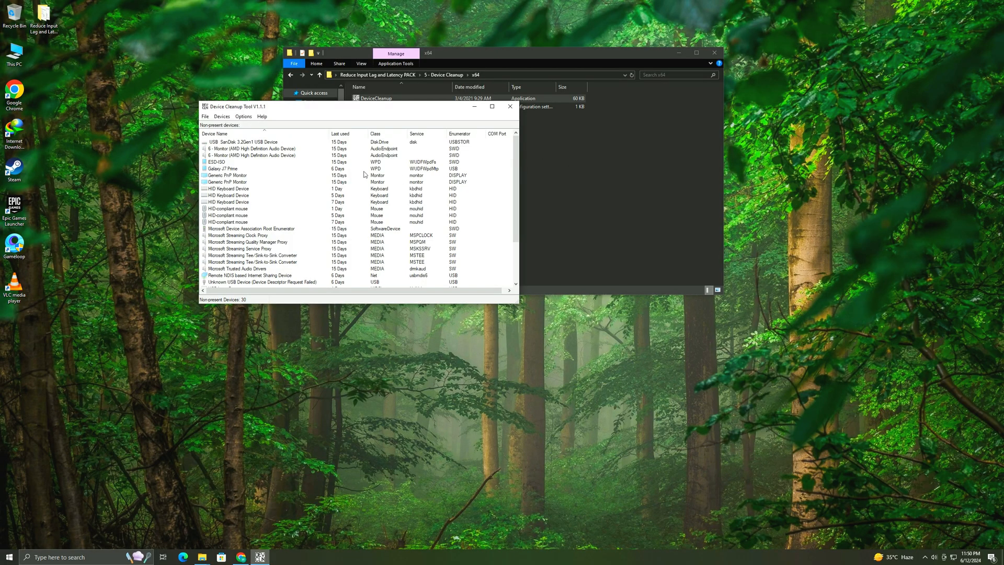
{"action": "left_click", "coordinate": [110, 135]}
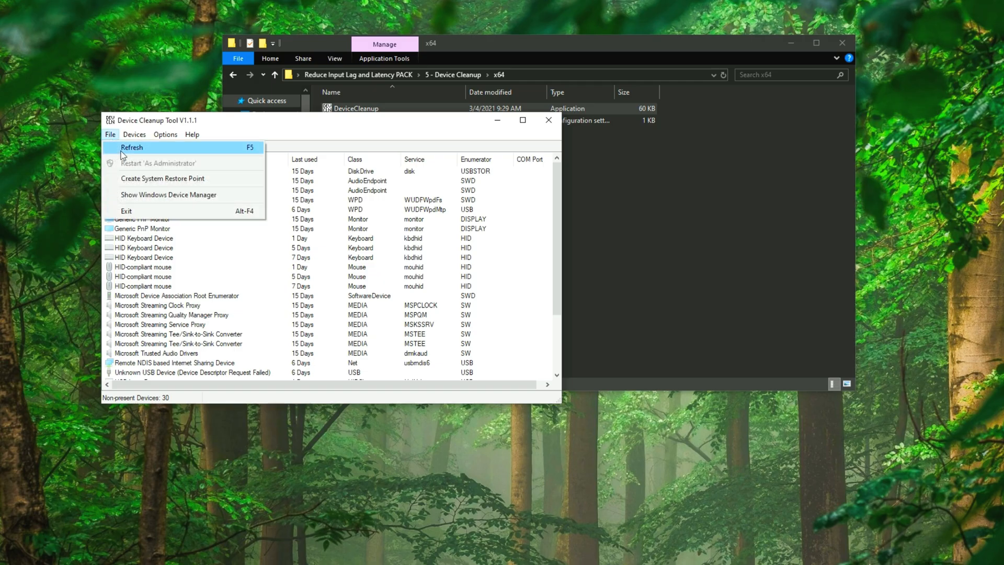
{"action": "left_click", "coordinate": [134, 135]}
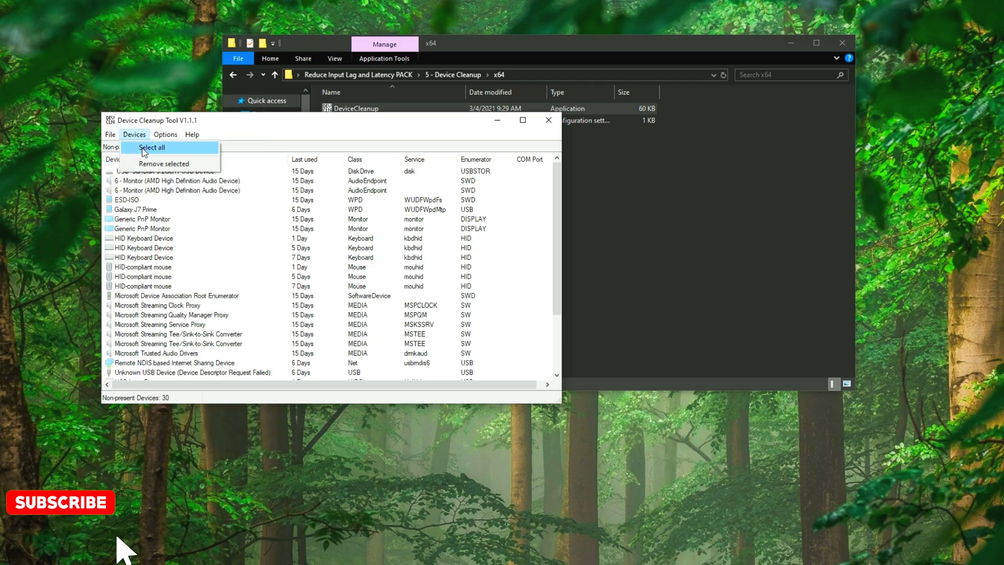
{"action": "left_click", "coordinate": [150, 148]}
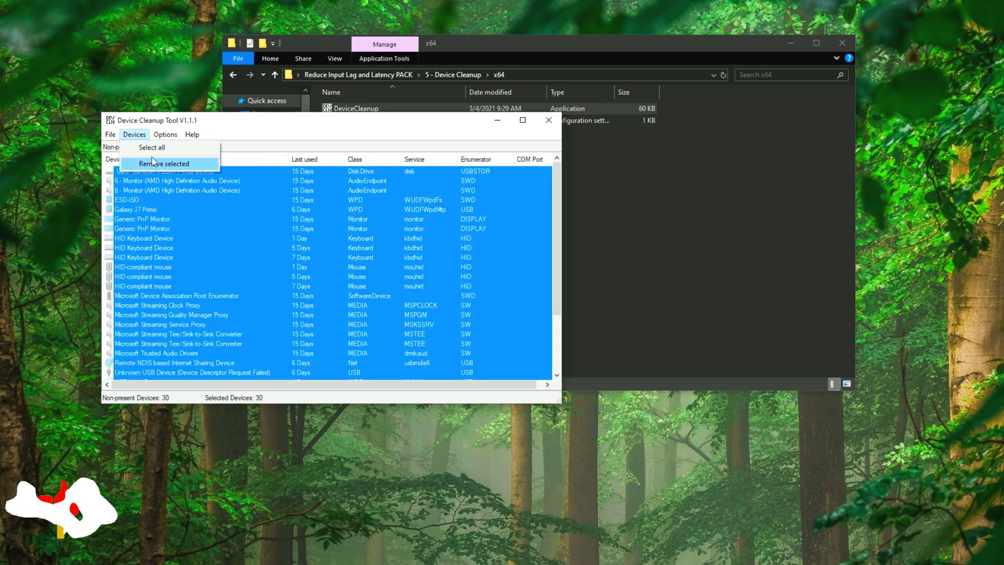
{"action": "left_click", "coordinate": [164, 163]}
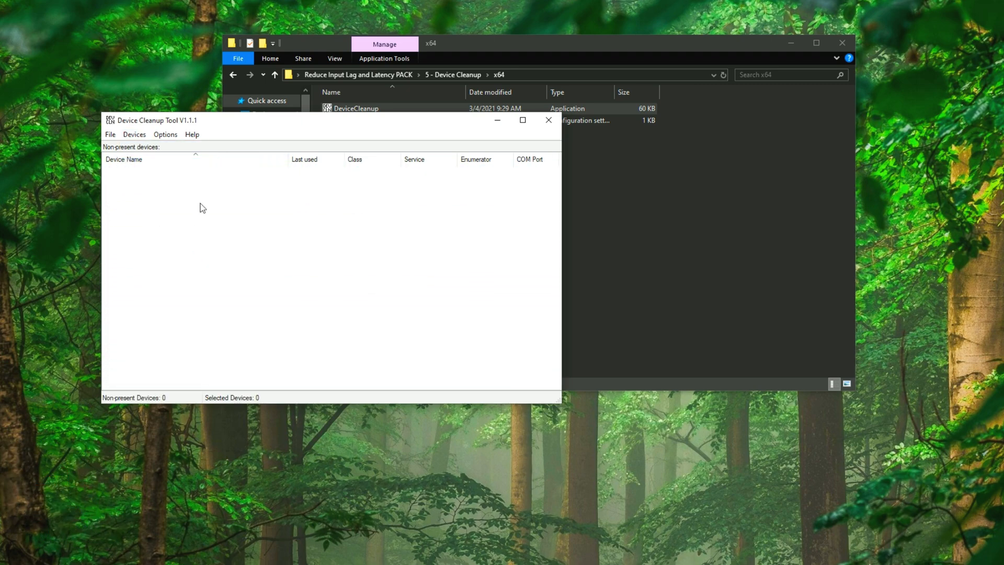
{"action": "left_click", "coordinate": [547, 119]}
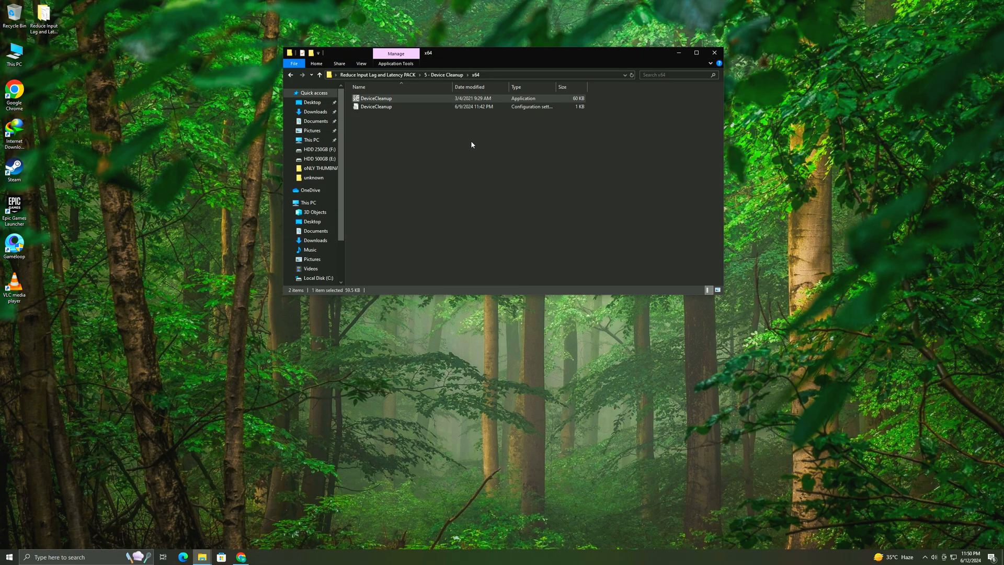
Back in the PACK folder, run Disable IoLatencyCap as administrator and run Disable StorPort Idle
{"action": "left_click", "coordinate": [291, 75]}
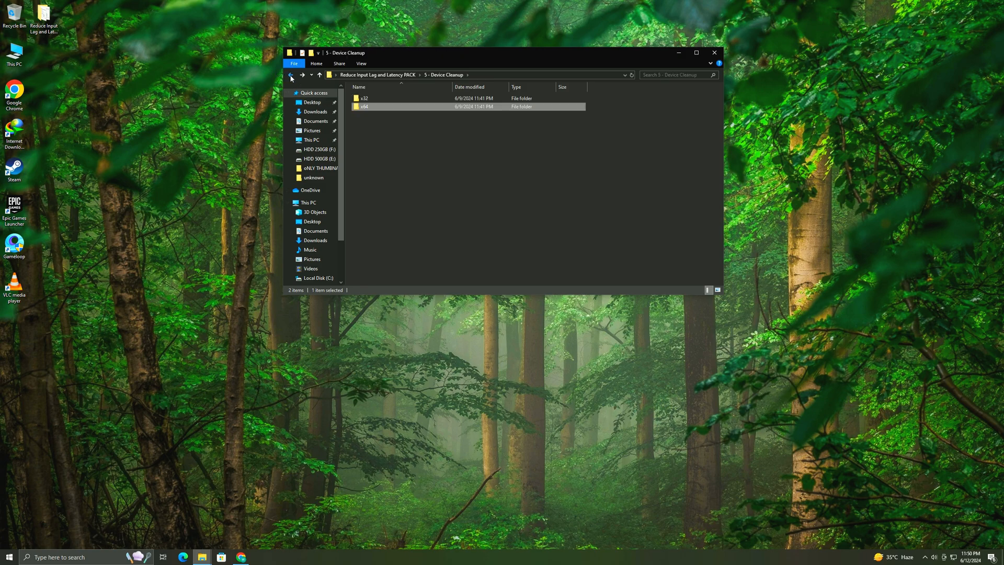
{"action": "left_click", "coordinate": [291, 75]}
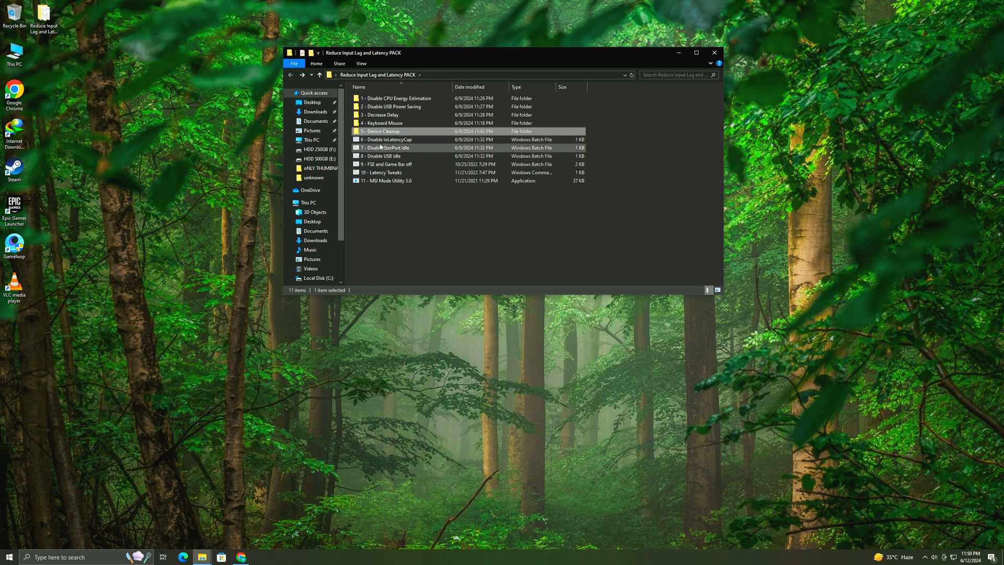
{"action": "right_click", "coordinate": [387, 139]}
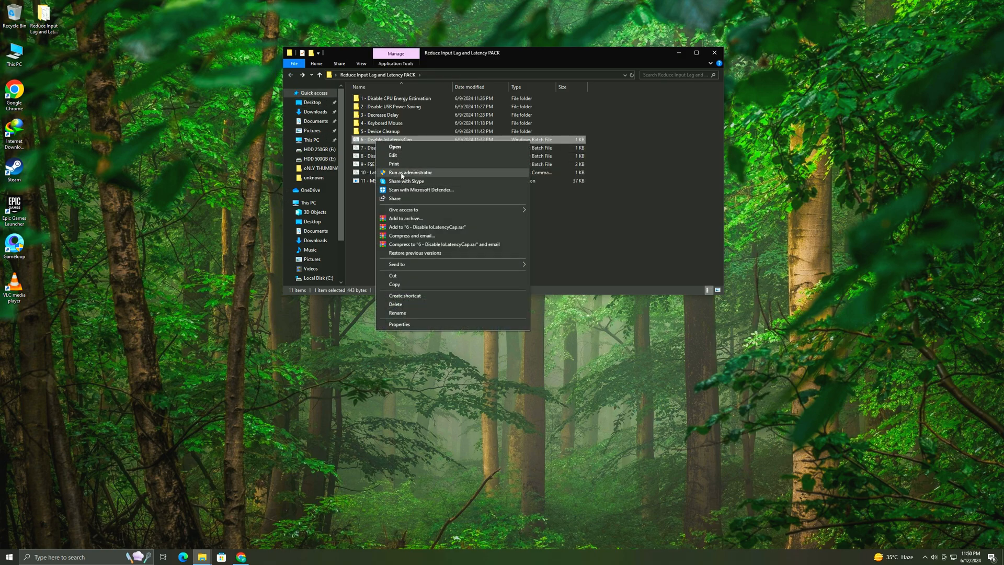
{"action": "left_click", "coordinate": [410, 172]}
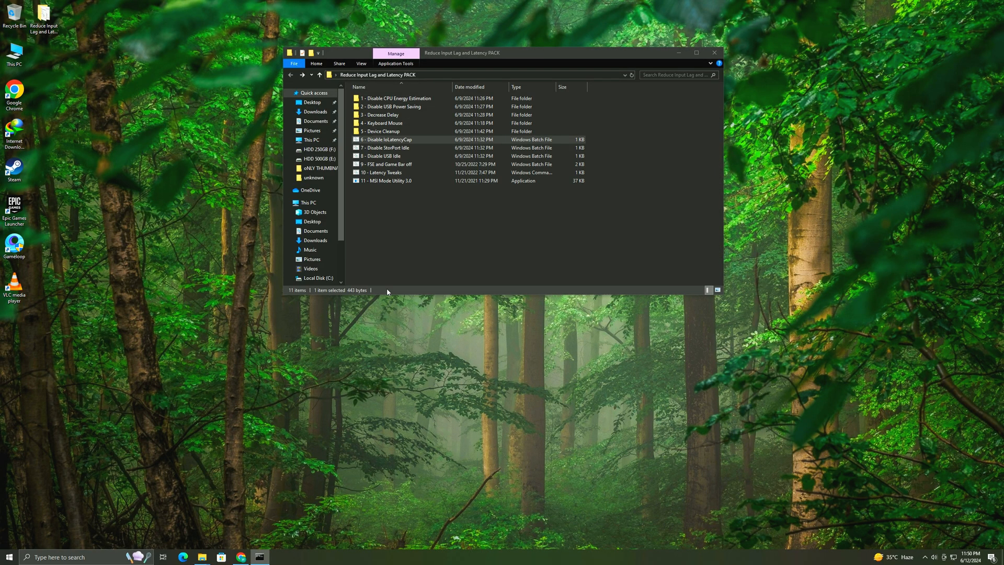
{"action": "left_click", "coordinate": [383, 147]}
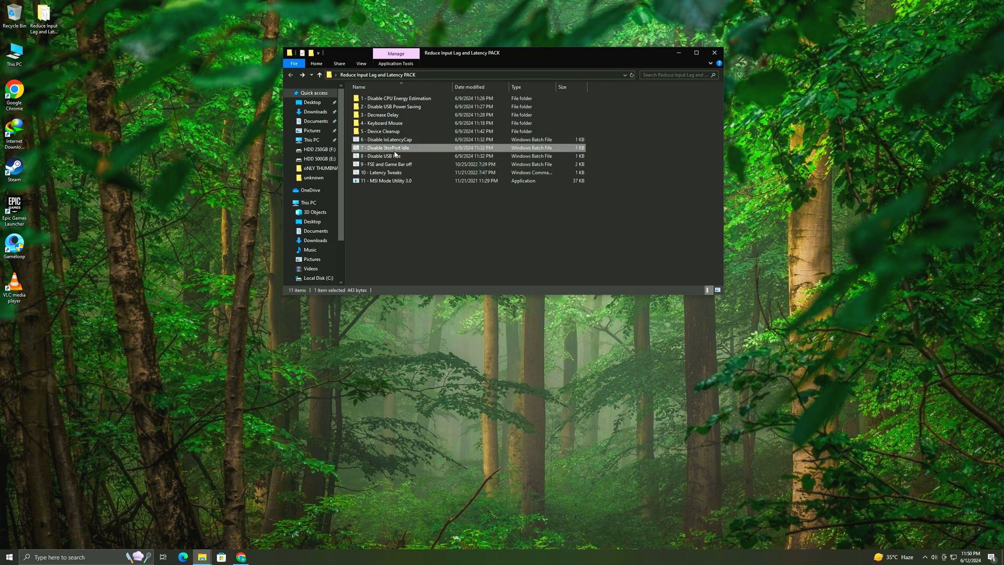
{"action": "double_click", "coordinate": [384, 147]}
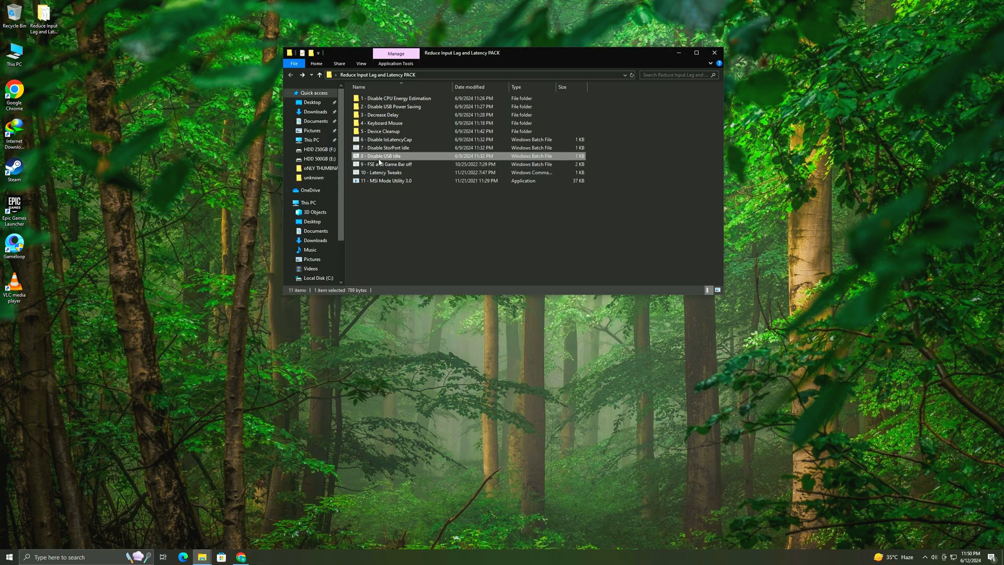
Run Disable USB Idle, FSE and Game Bar off, Latency Tweaks as administrator, then launch MSI Mode Utility 3.0 as administrator
{"action": "double_click", "coordinate": [382, 155]}
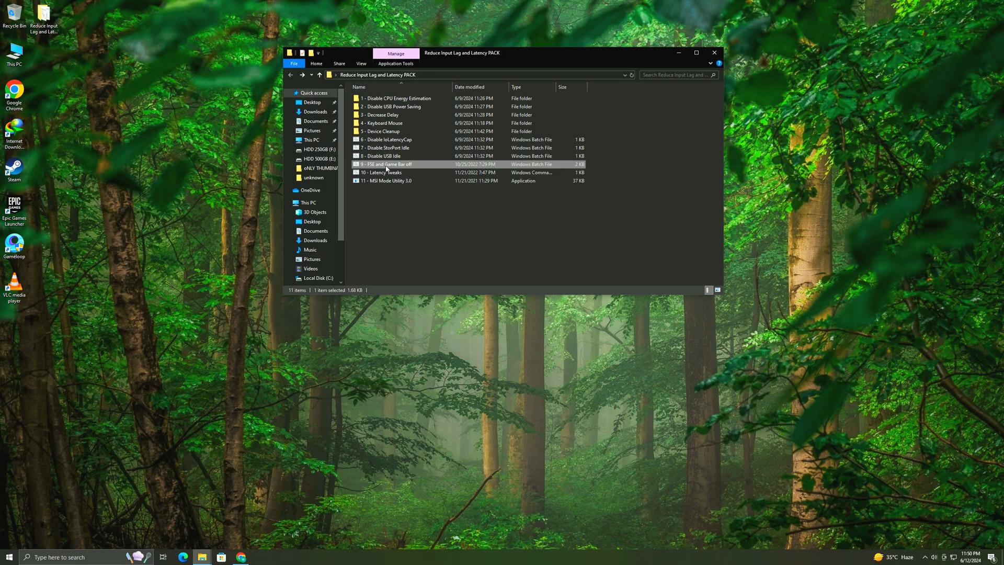
{"action": "double_click", "coordinate": [386, 164]}
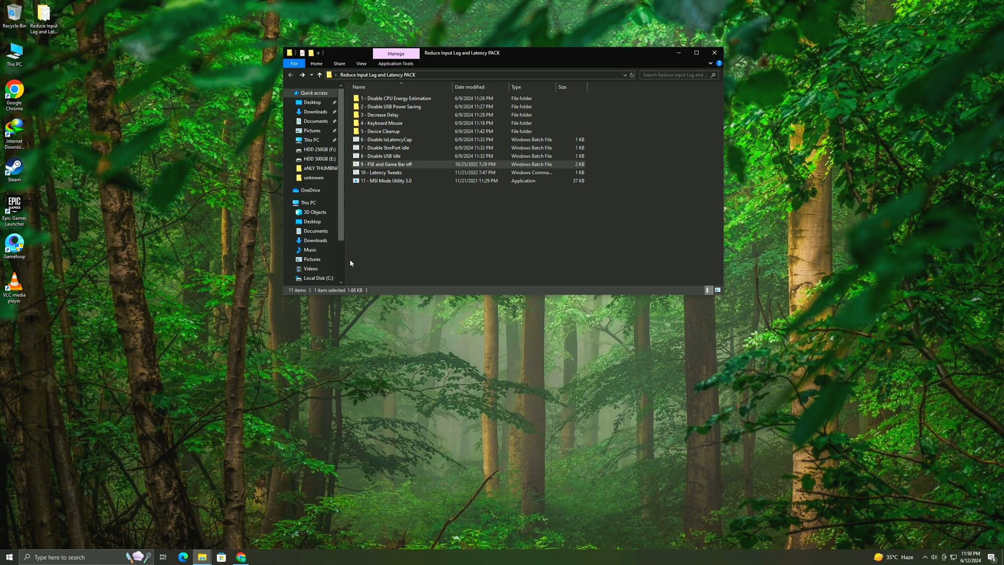
{"action": "right_click", "coordinate": [381, 172]}
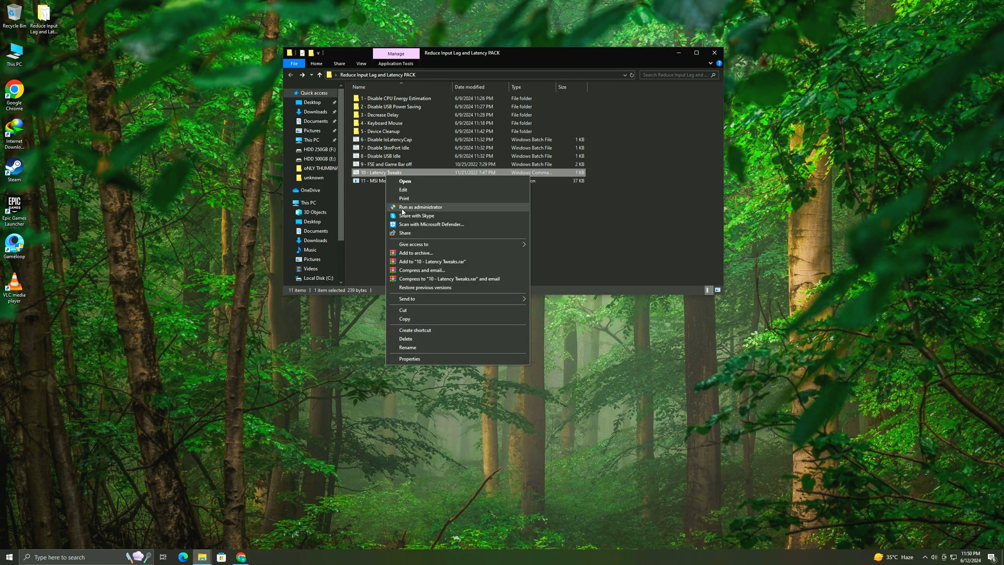
{"action": "left_click", "coordinate": [420, 207]}
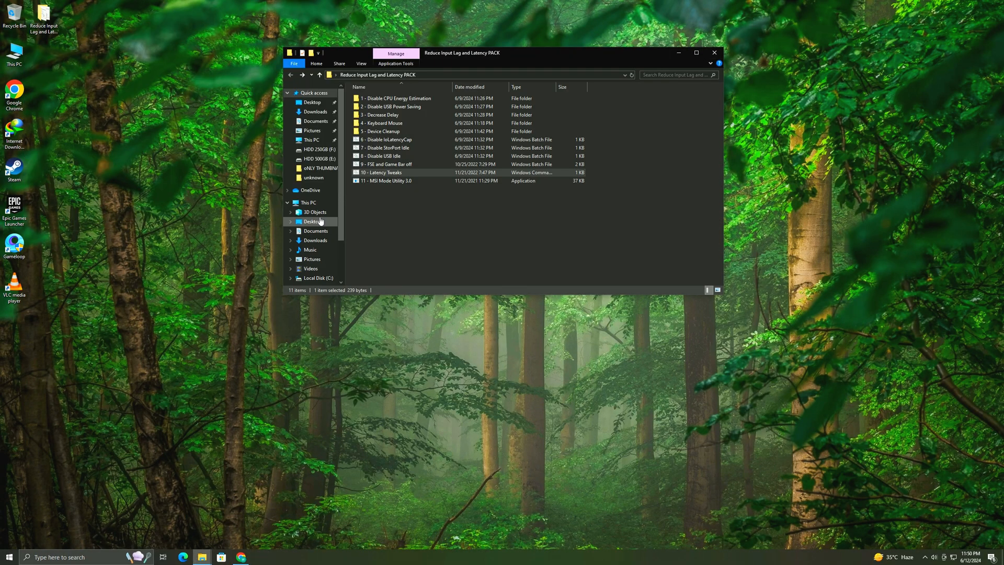
{"action": "right_click", "coordinate": [386, 180]}
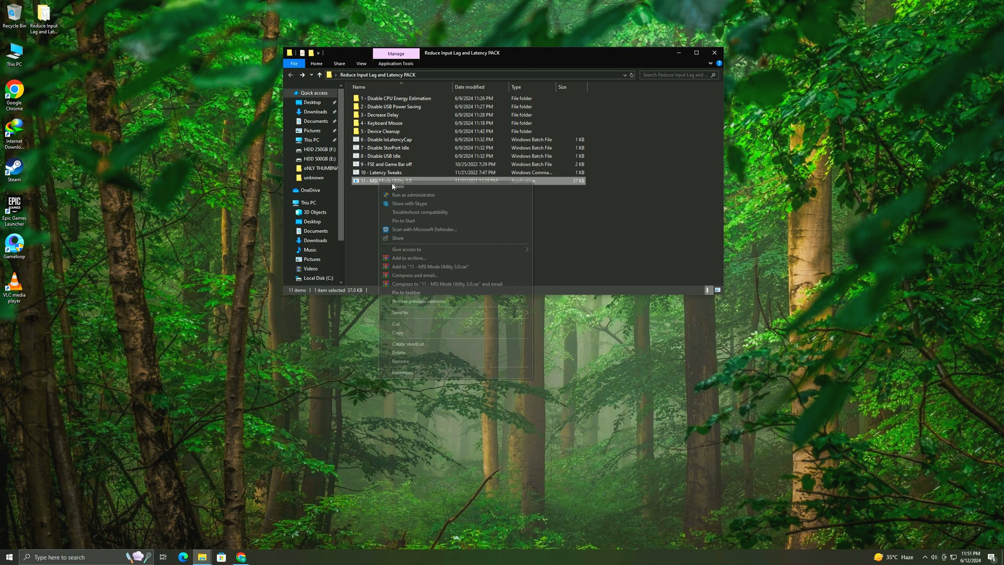
{"action": "left_click", "coordinate": [433, 304]}
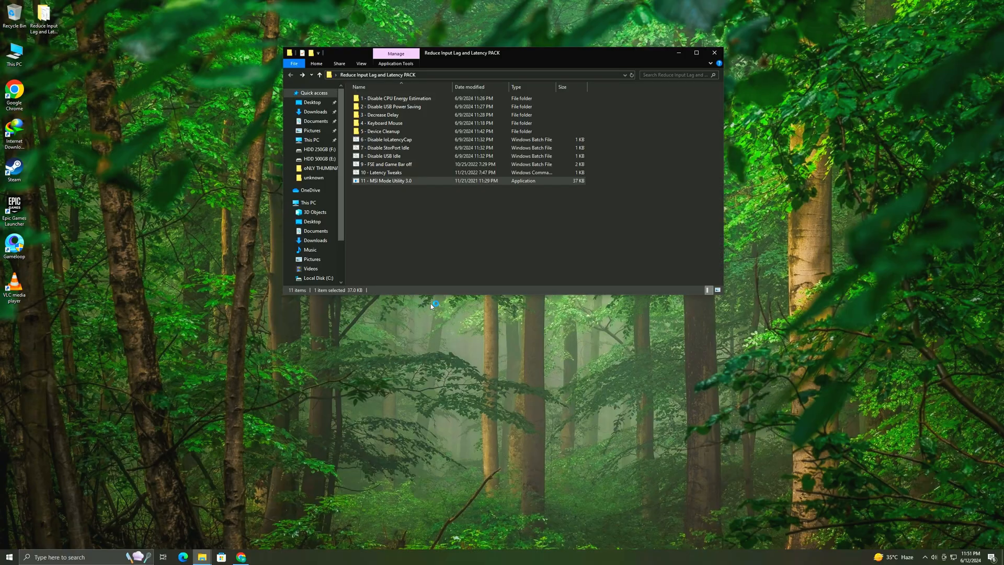
Set interrupt priority to High for the High Definition Audio Bus and the ASMedia USB3.0 controller
{"action": "double_click", "coordinate": [387, 180]}
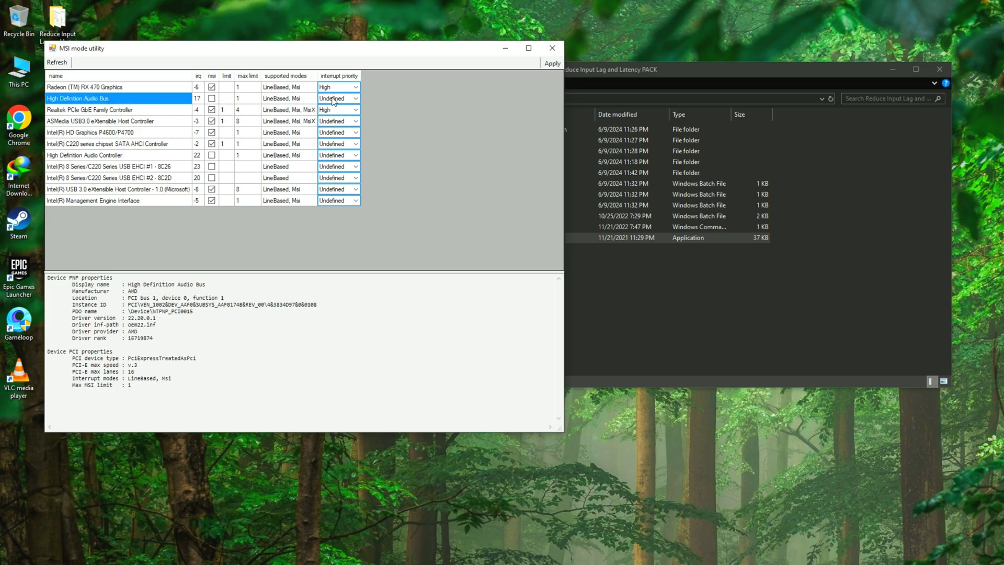
{"action": "left_click", "coordinate": [335, 99]}
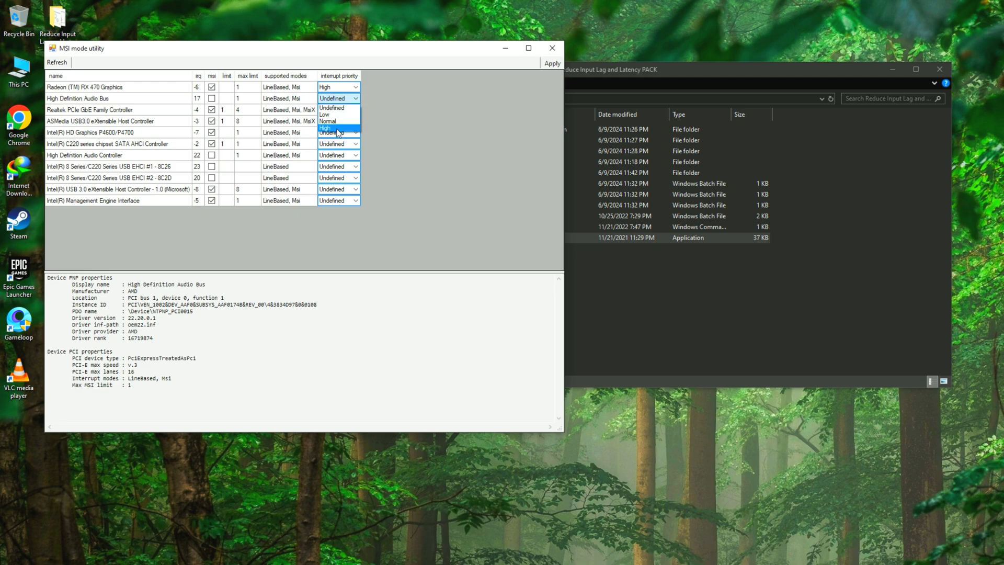
{"action": "left_click", "coordinate": [334, 127]}
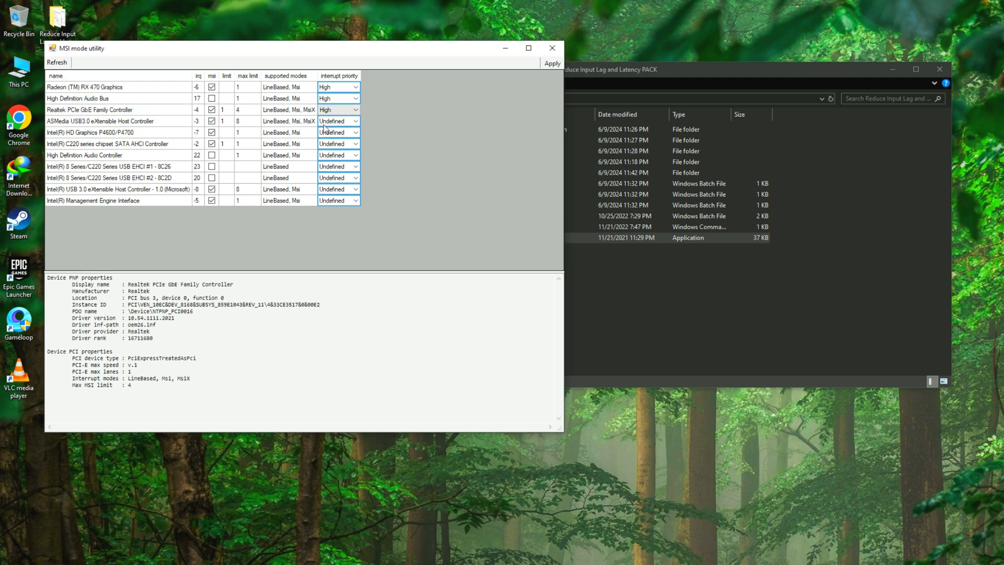
{"action": "left_click", "coordinate": [101, 122]}
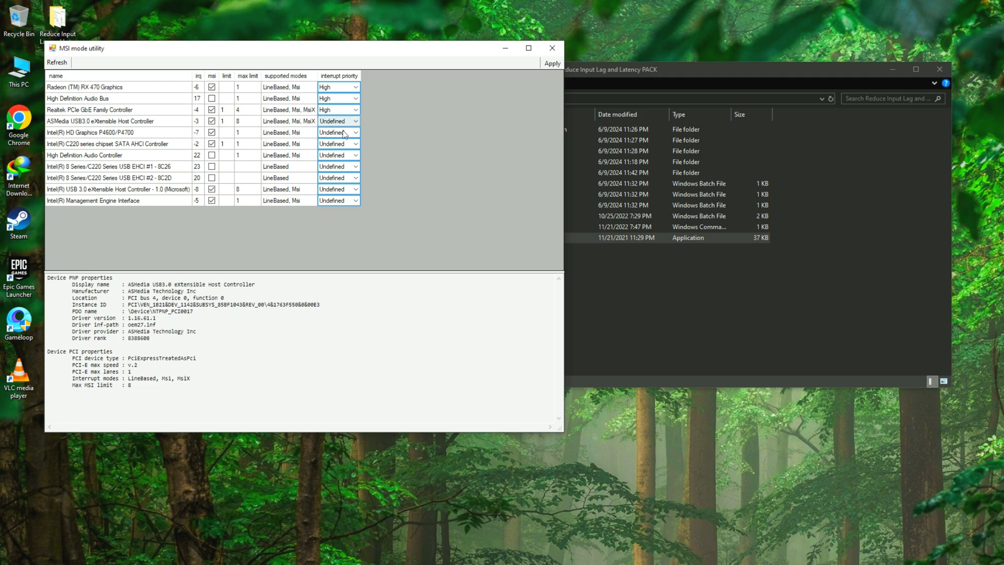
{"action": "left_click", "coordinate": [338, 132]}
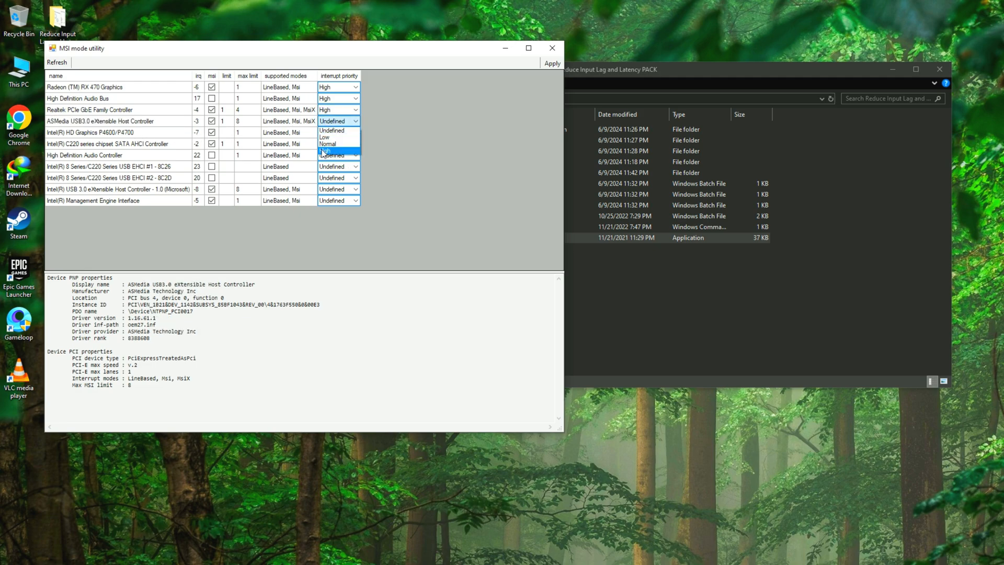
{"action": "left_click", "coordinate": [96, 132]}
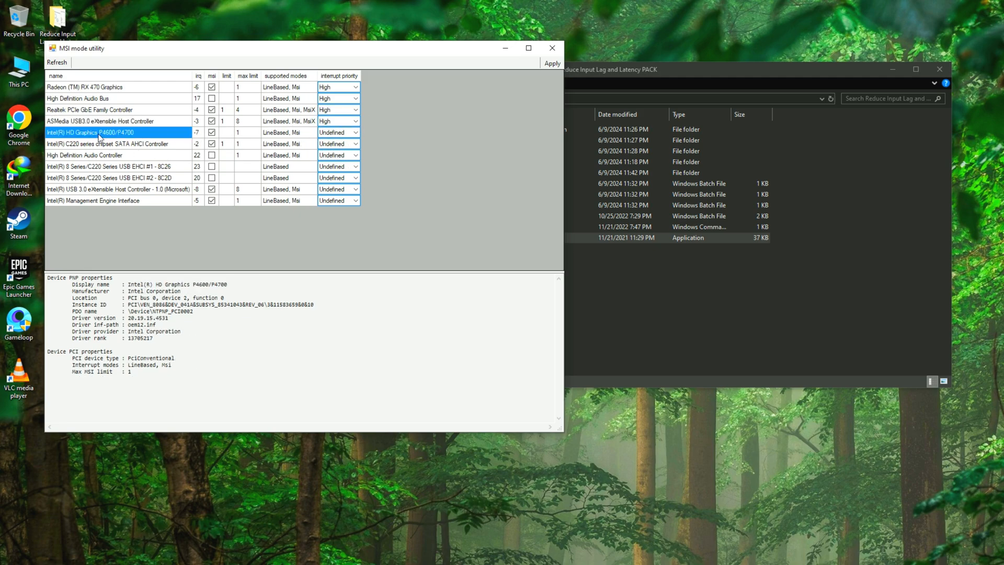
Set High priority for the SATA AHCI, USB EHCI #1, audio controller and remaining devices, then apply
{"action": "left_click", "coordinate": [115, 144]}
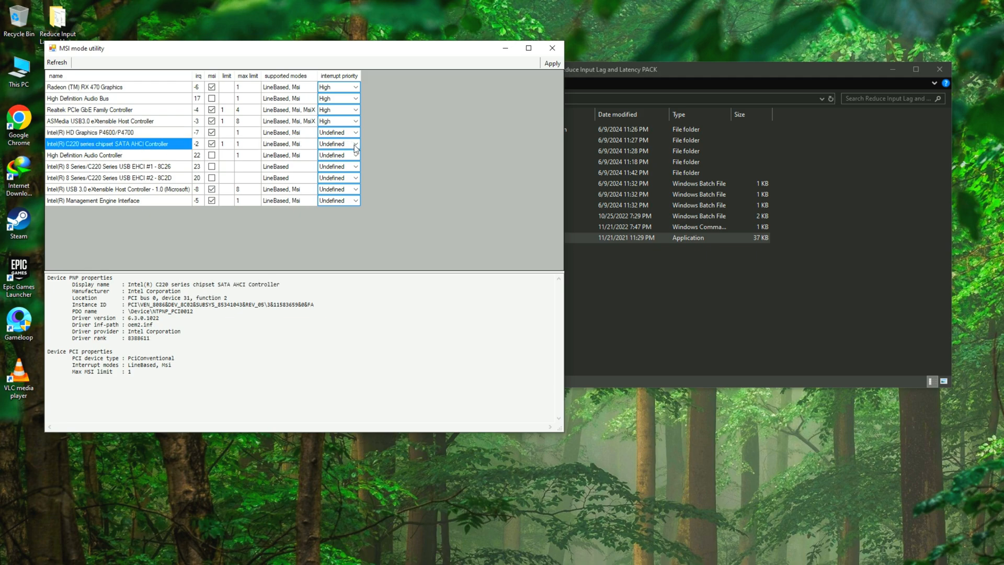
{"action": "left_click", "coordinate": [338, 144]}
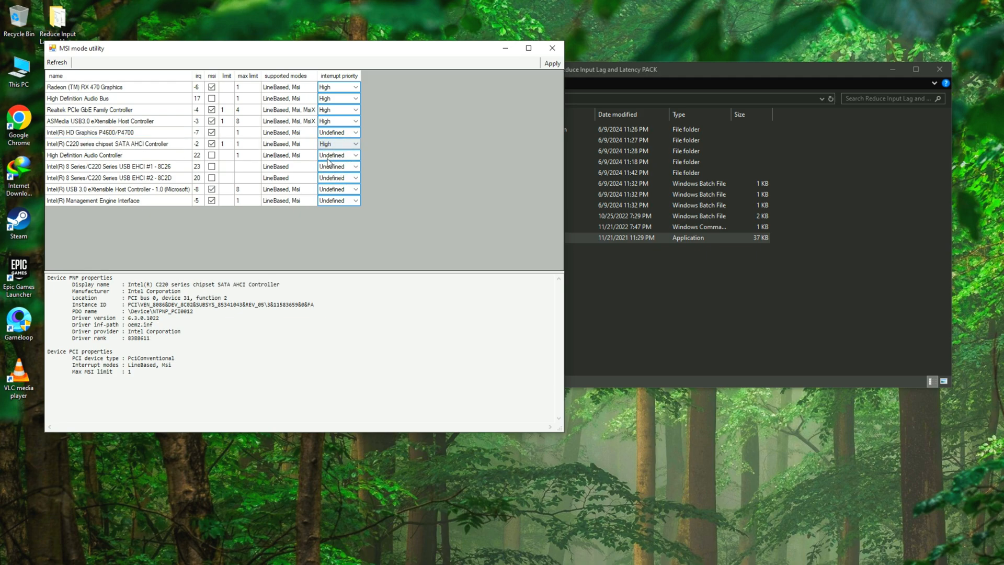
{"action": "left_click", "coordinate": [115, 166]}
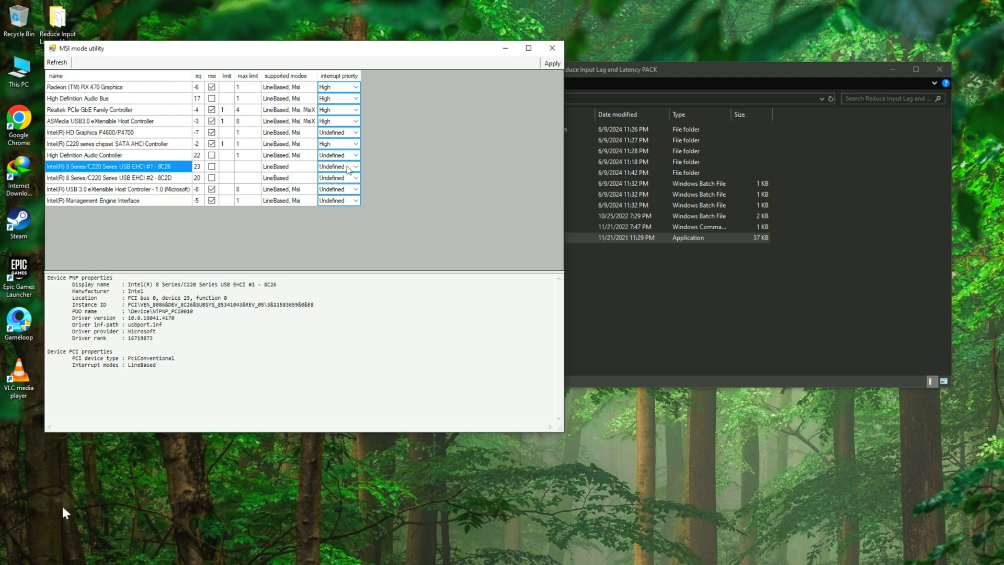
{"action": "left_click", "coordinate": [333, 166]}
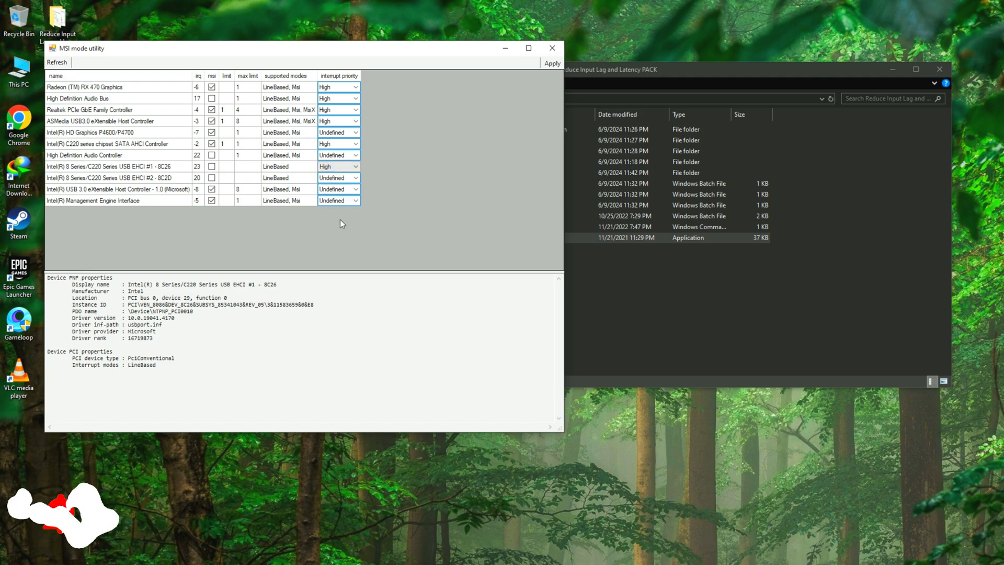
{"action": "left_click", "coordinate": [115, 155]}
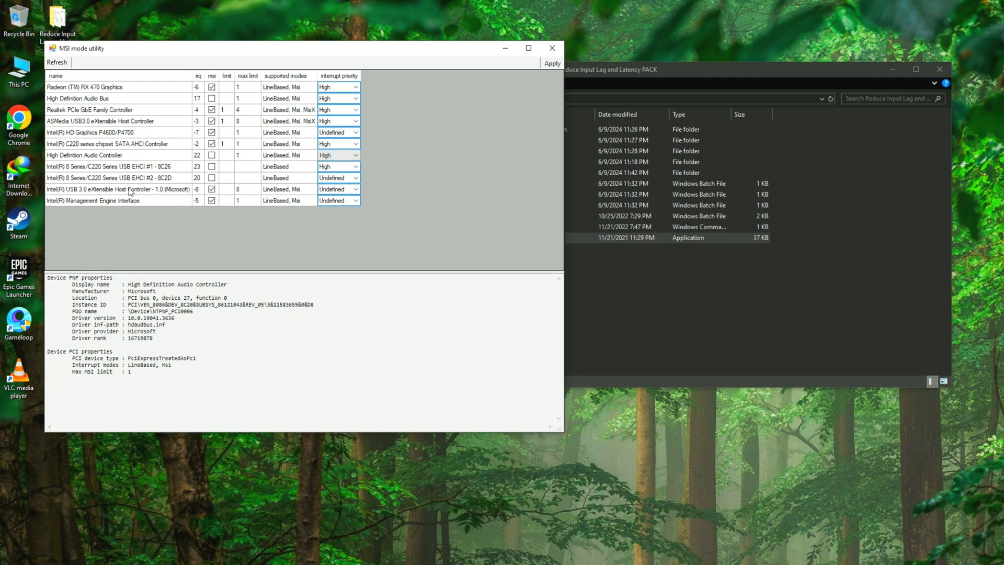
{"action": "left_click", "coordinate": [338, 189]}
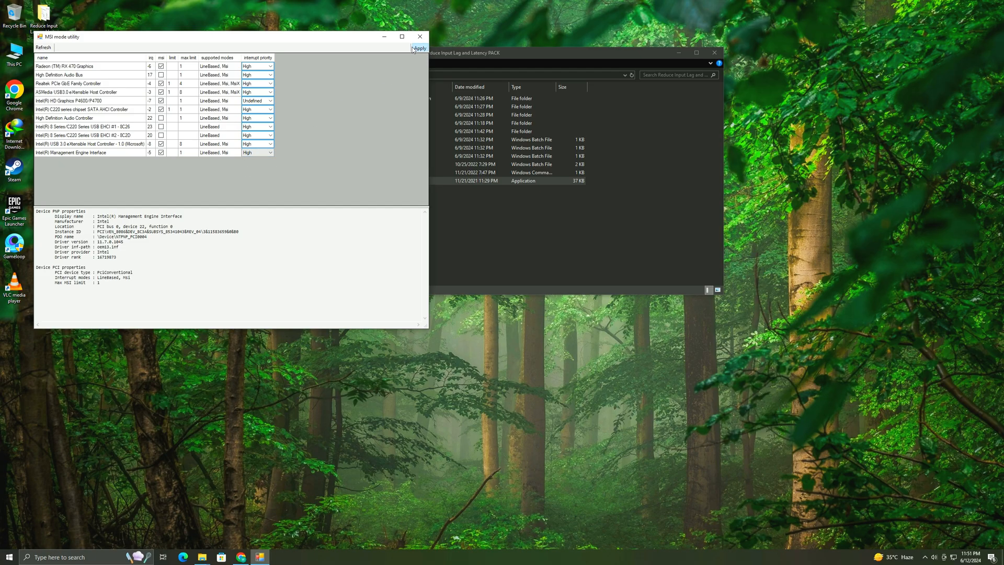
{"action": "left_click", "coordinate": [419, 37]}
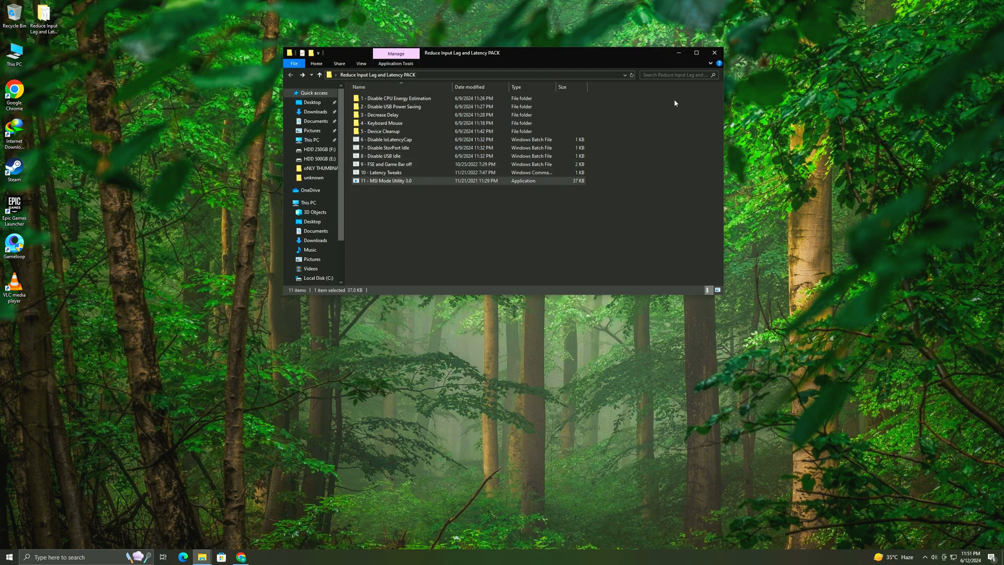